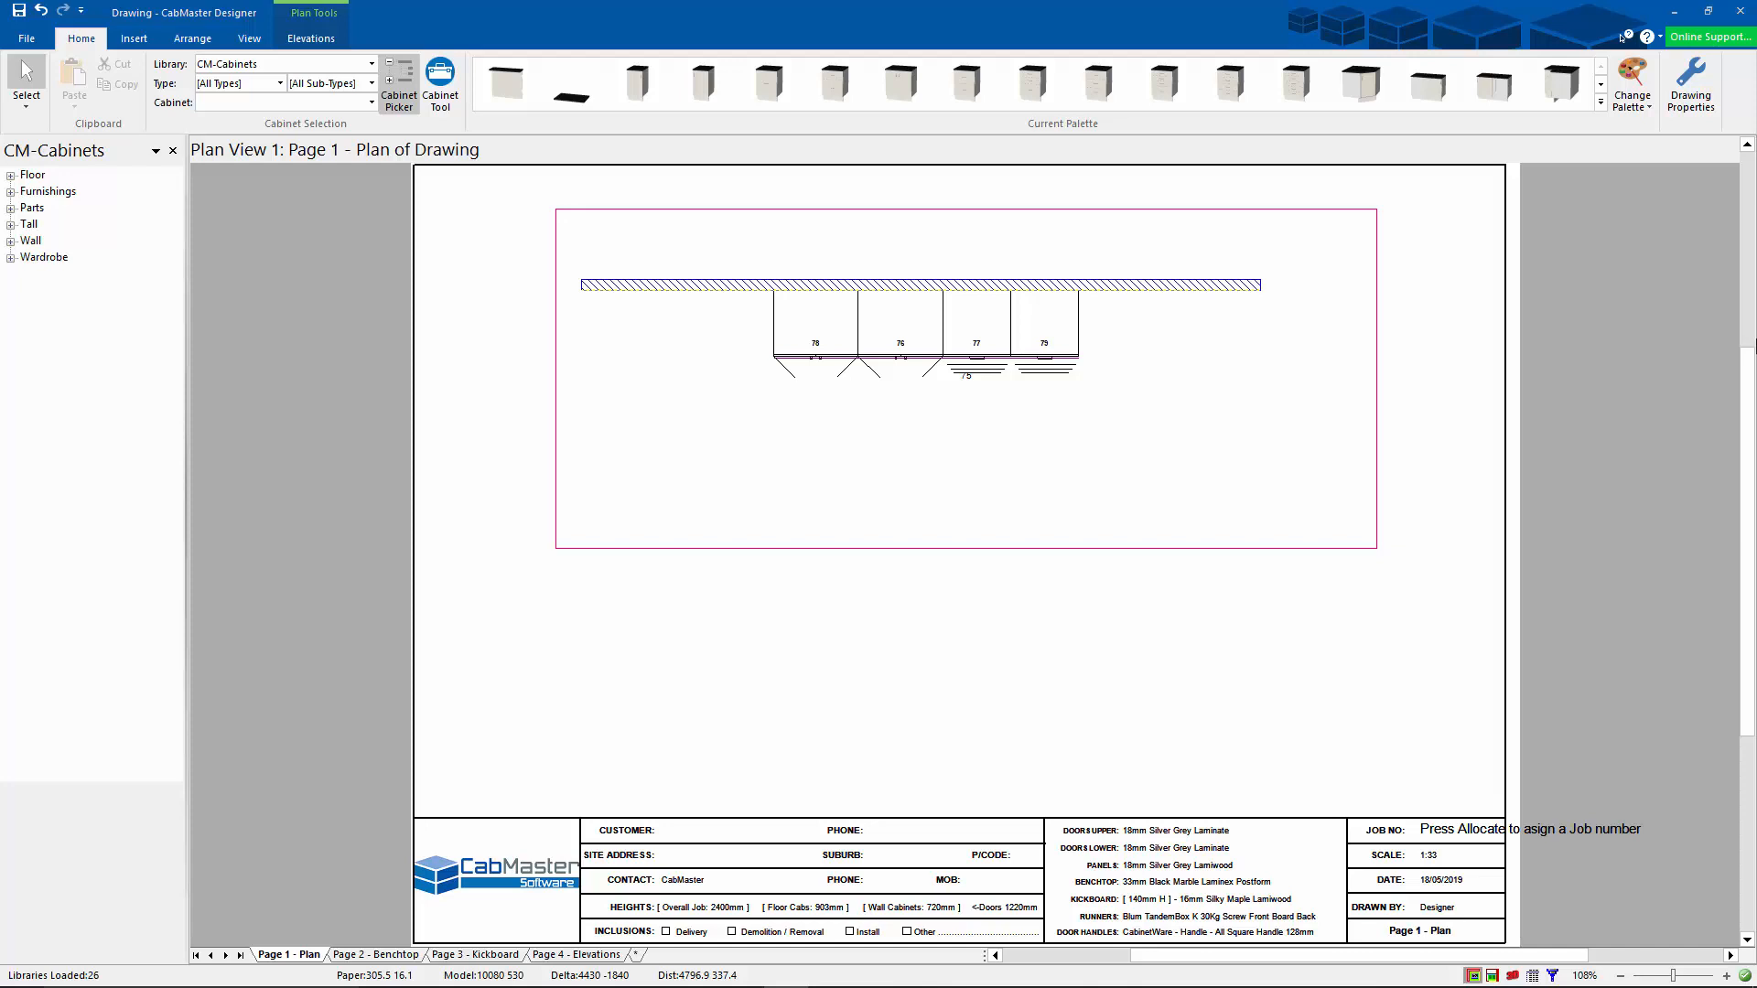
mouse_move(1688, 324)
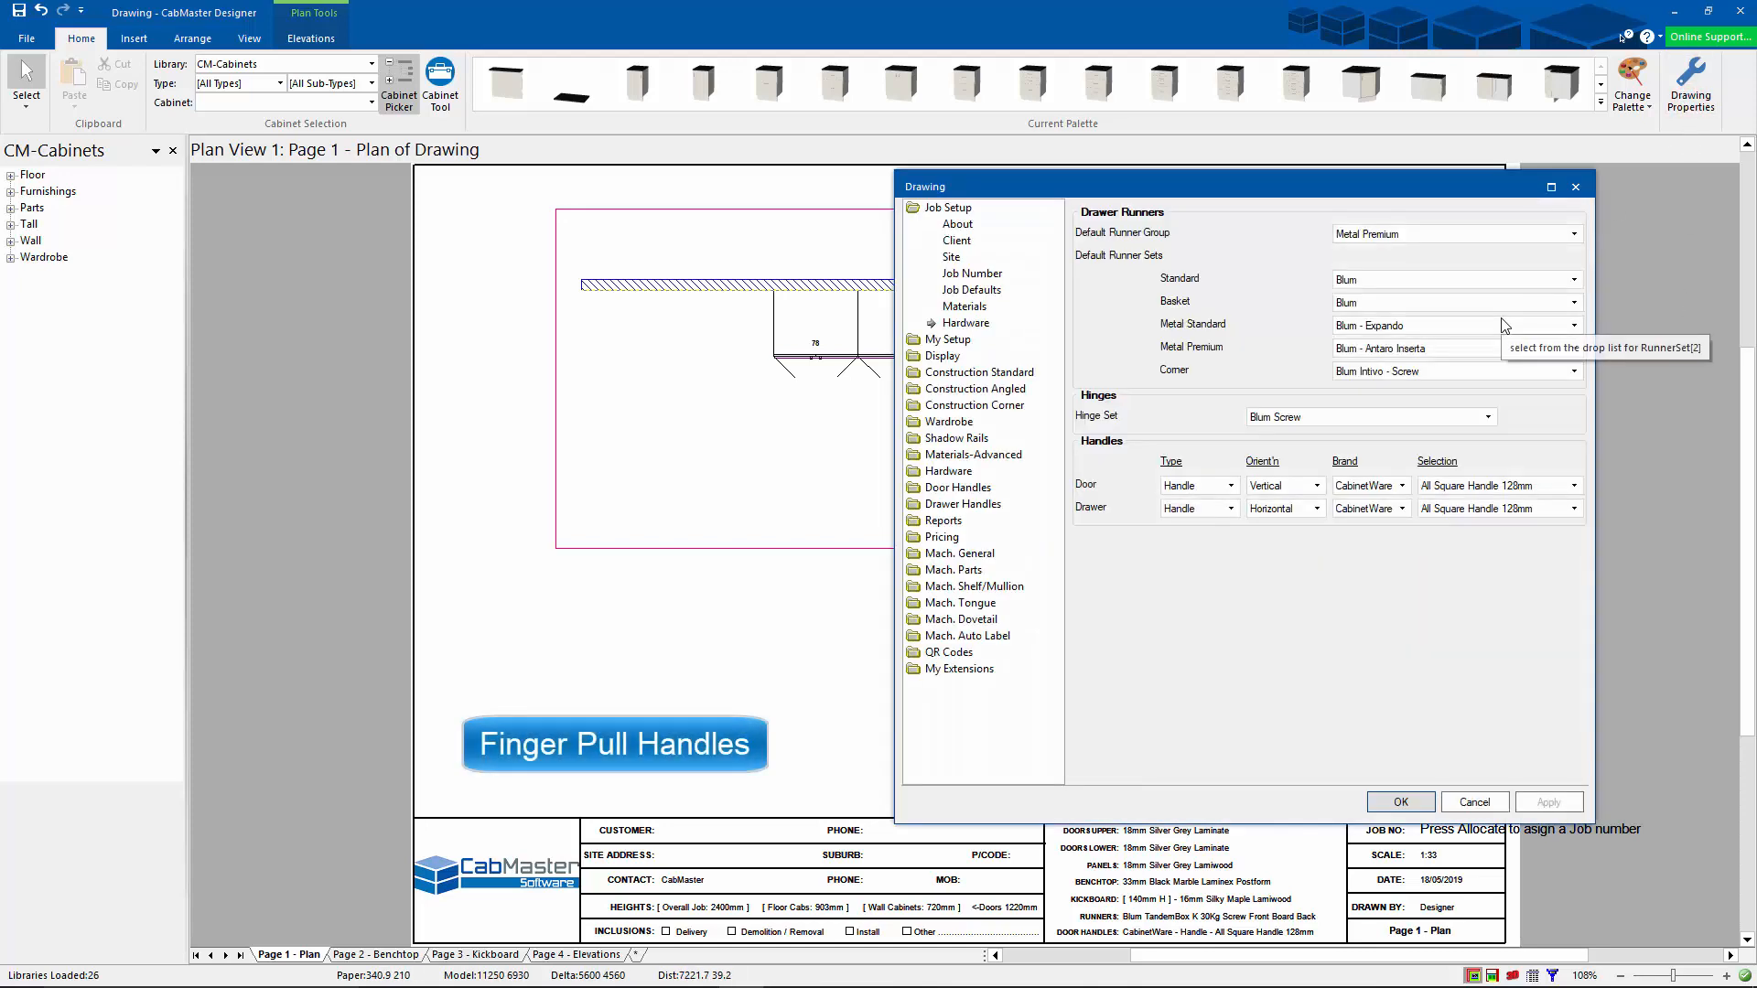
mouse_move(1202, 410)
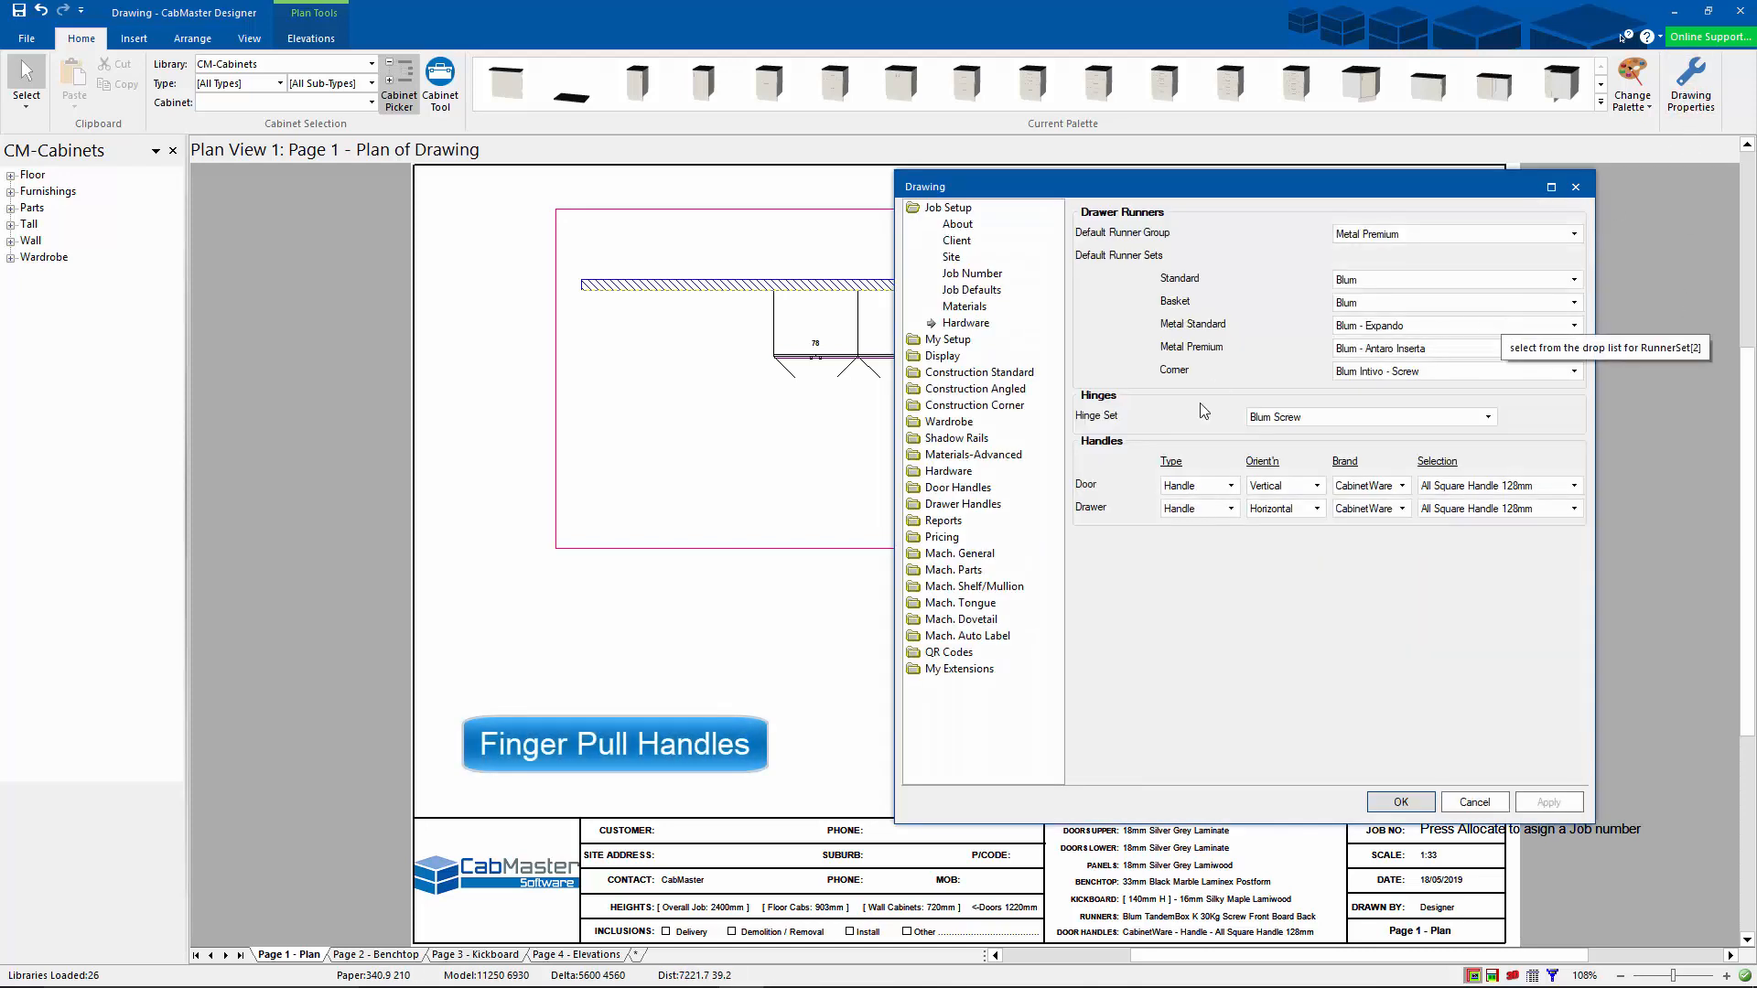
Step: Set door and drawer handles to Finger Pull using the Perfil Puxador 5013L Anodizado profile
left_click(1229, 485)
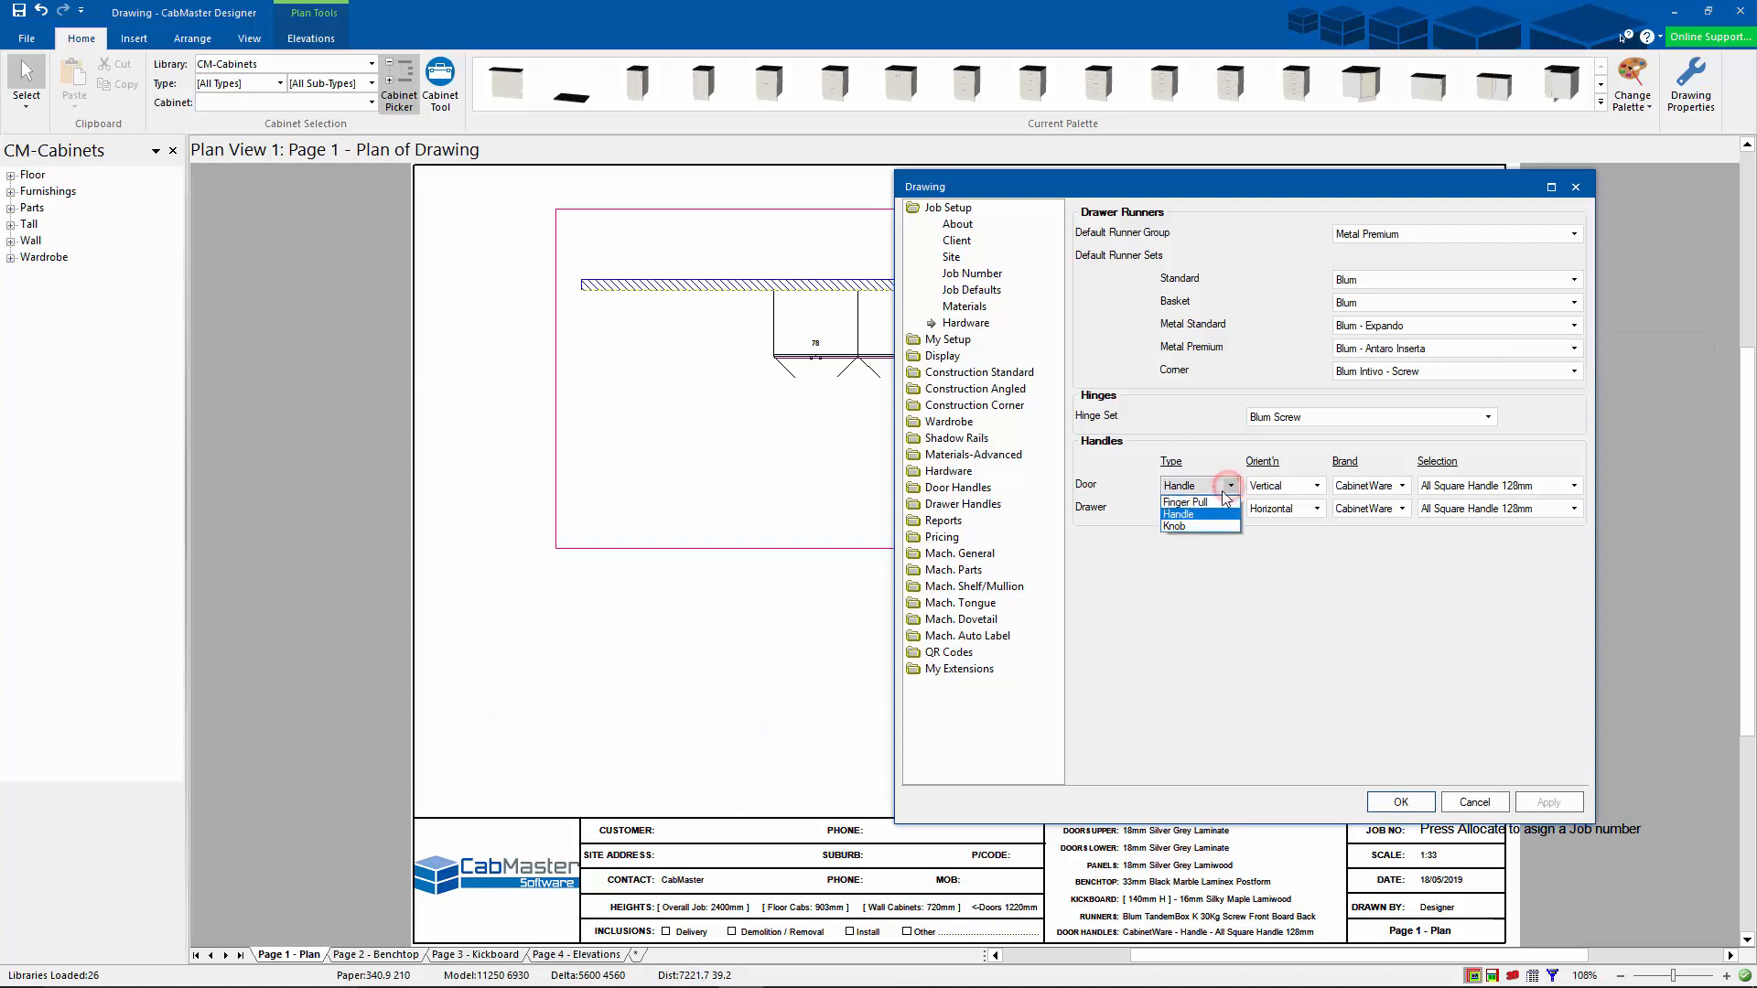
left_click(1186, 500)
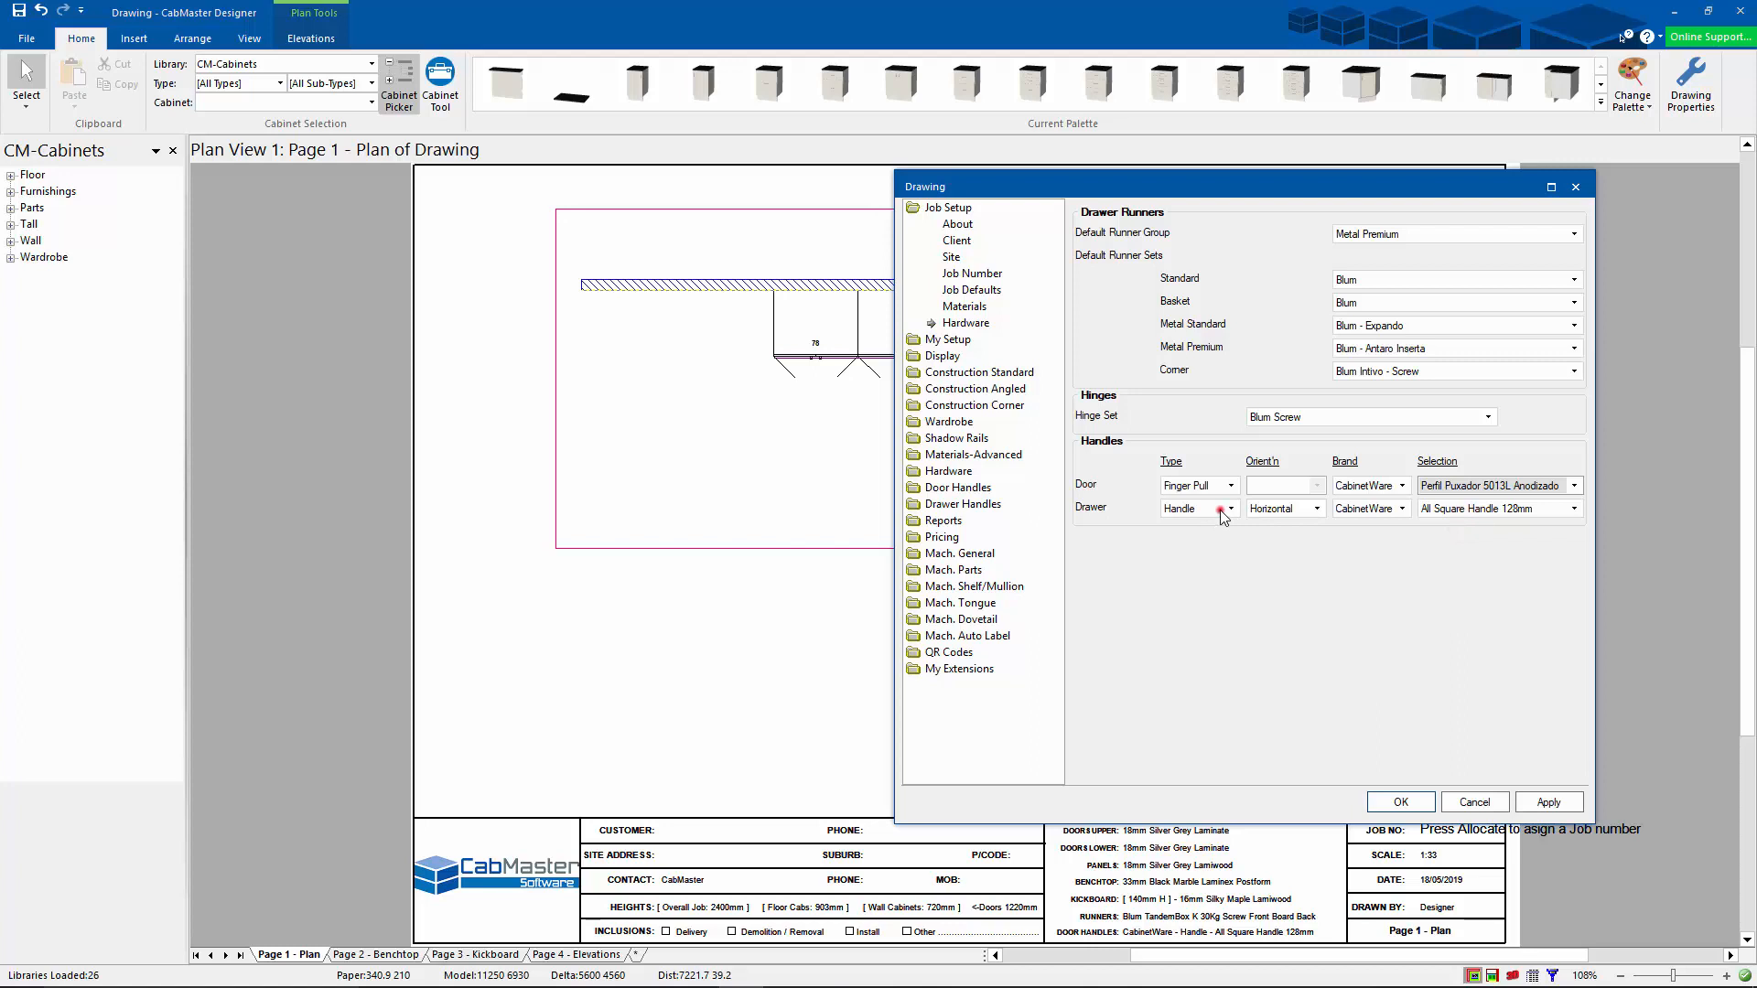
left_click(1199, 508)
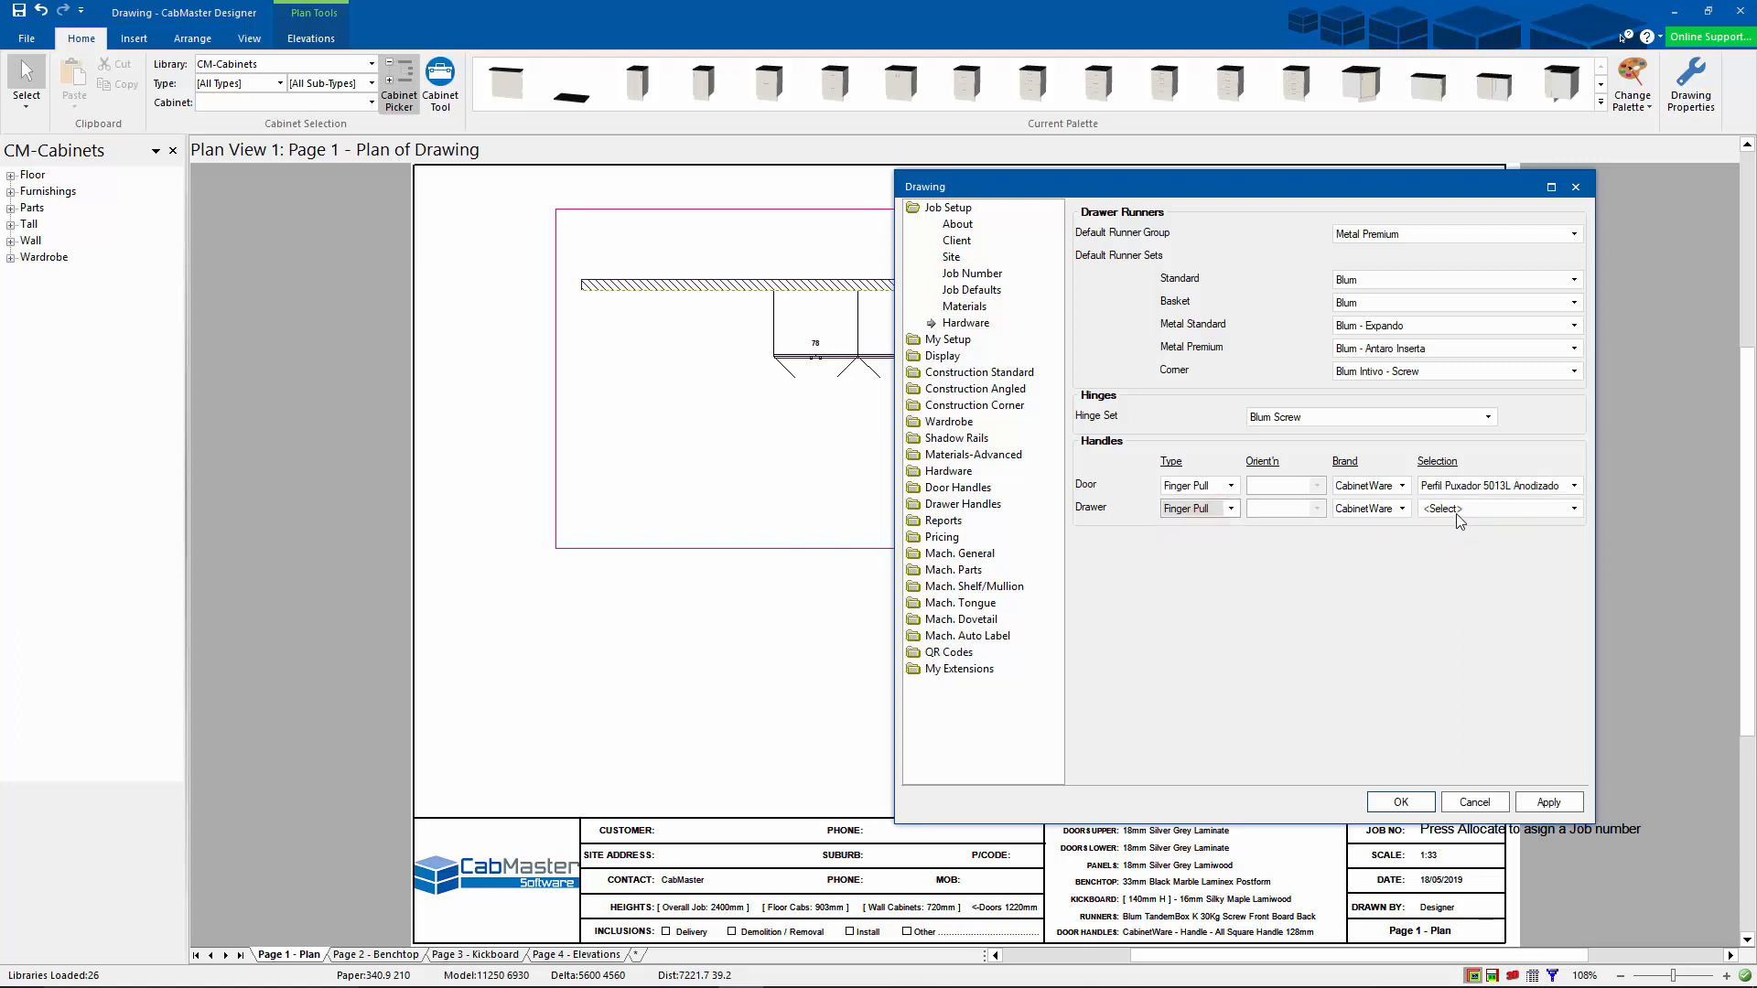
left_click(1499, 508)
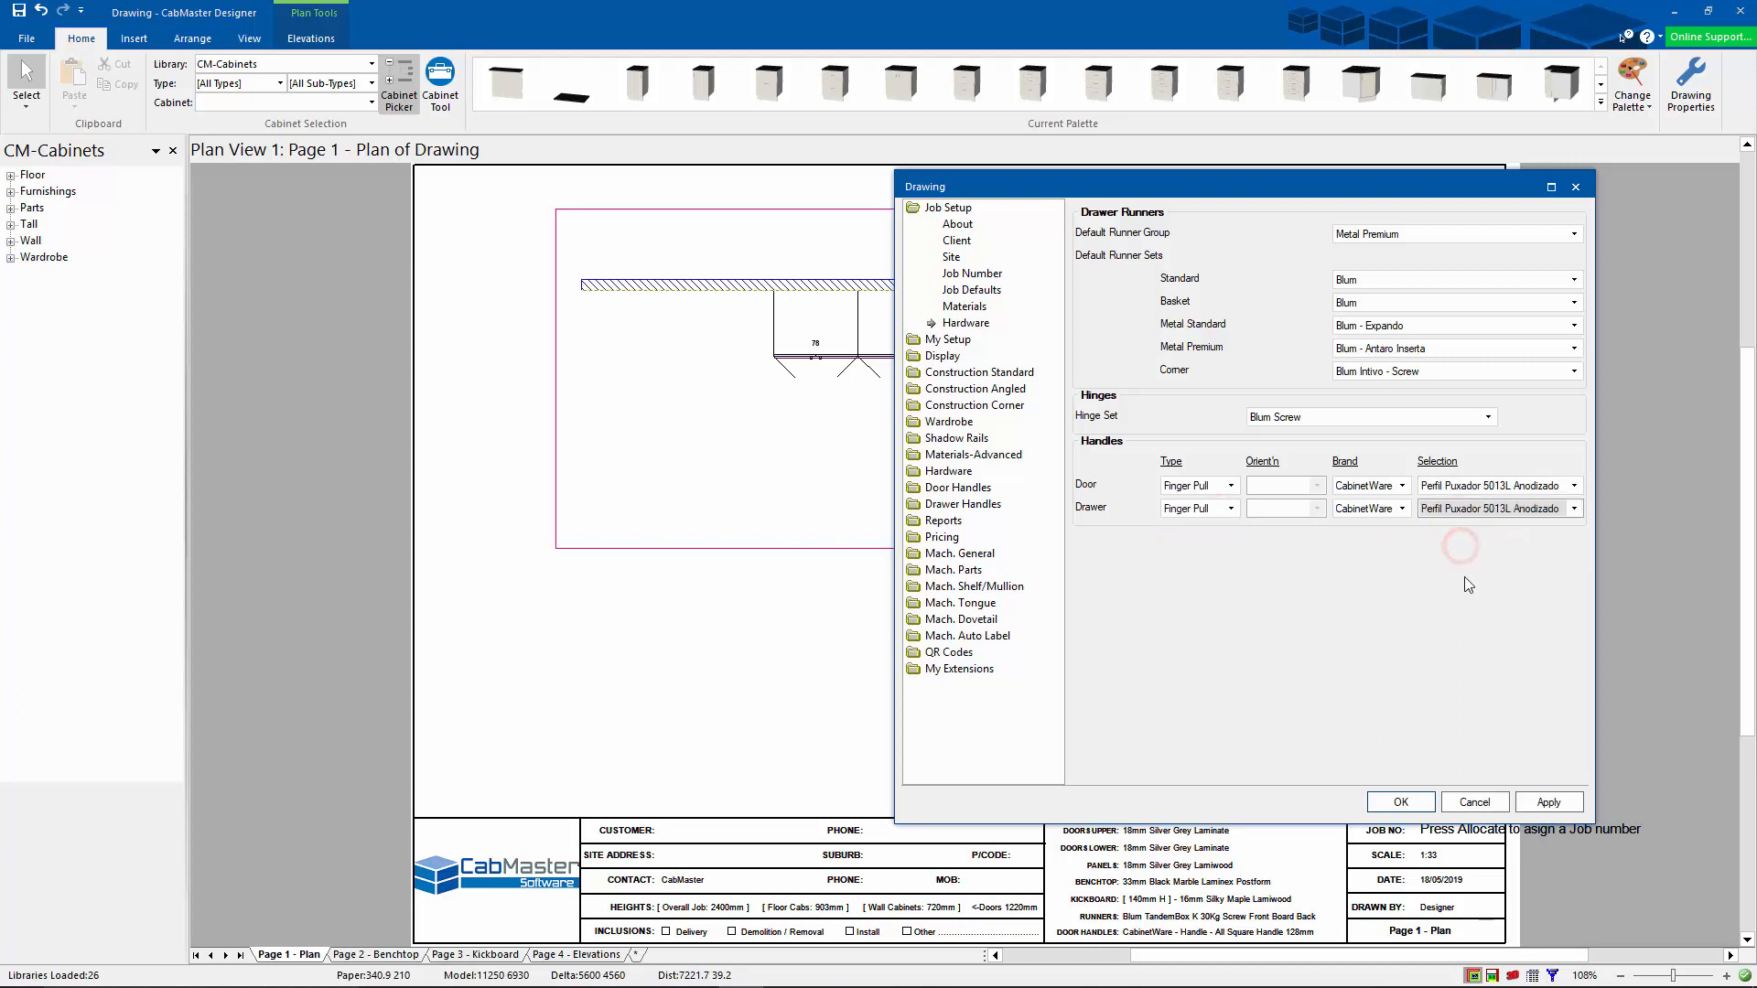
left_click(1399, 802)
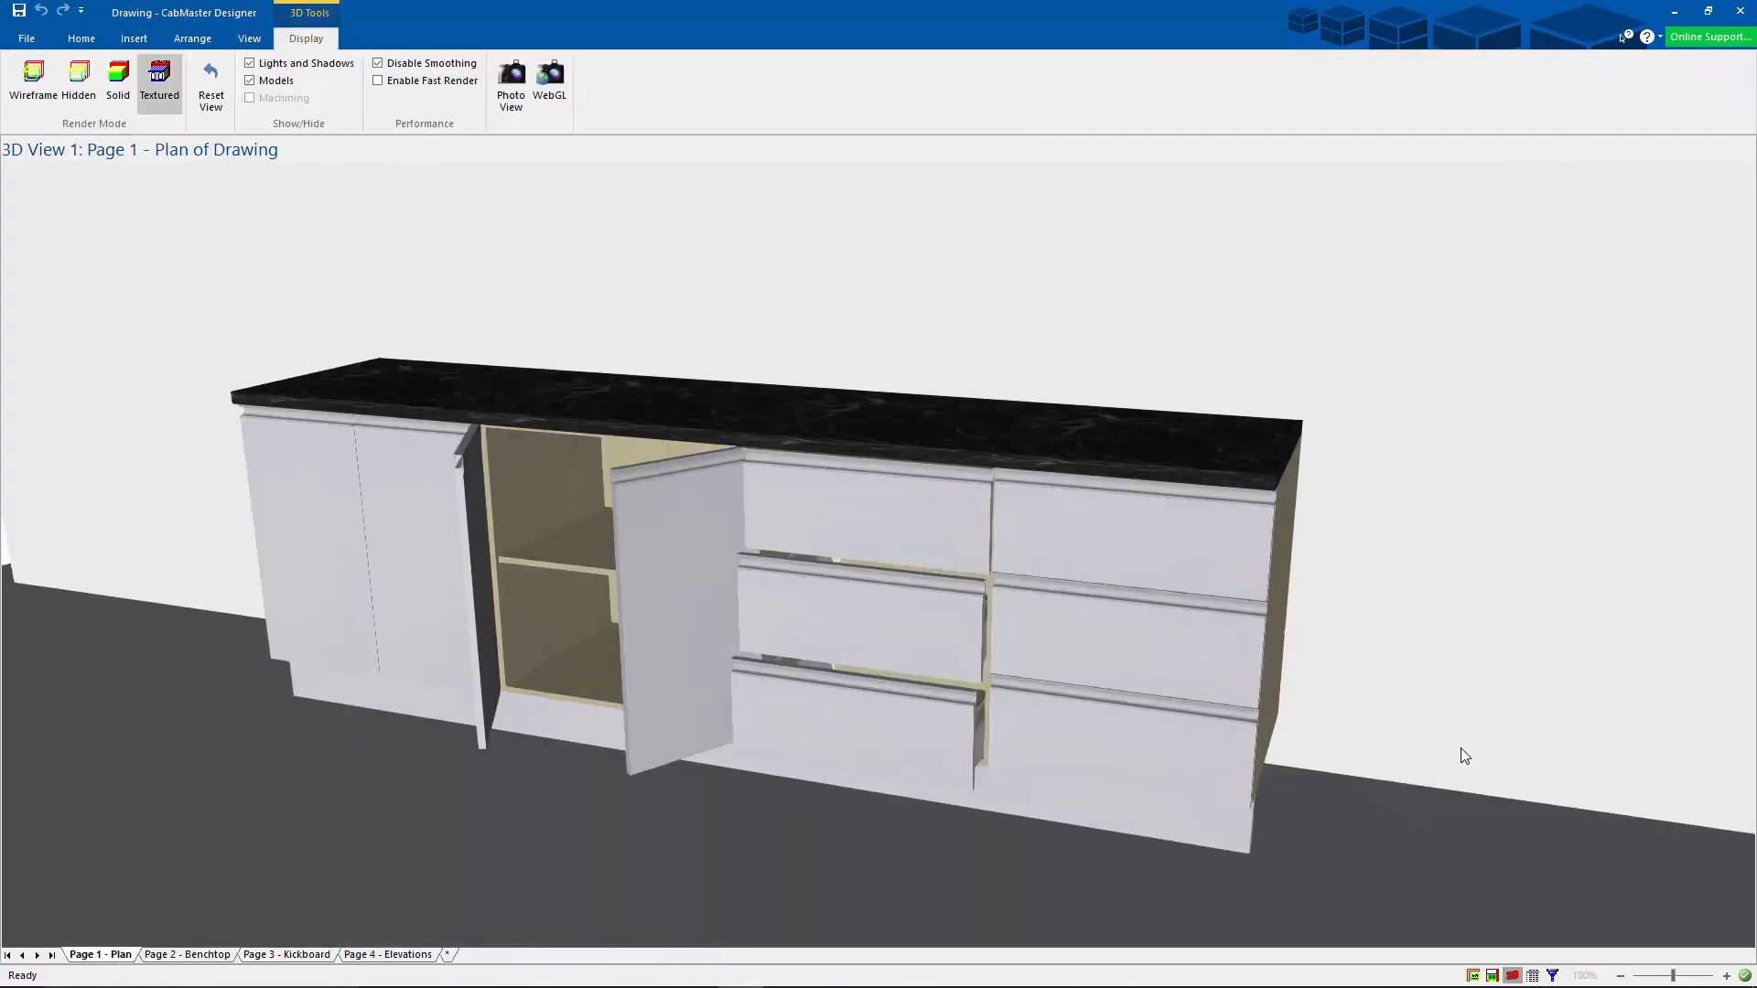
mouse_move(1454, 749)
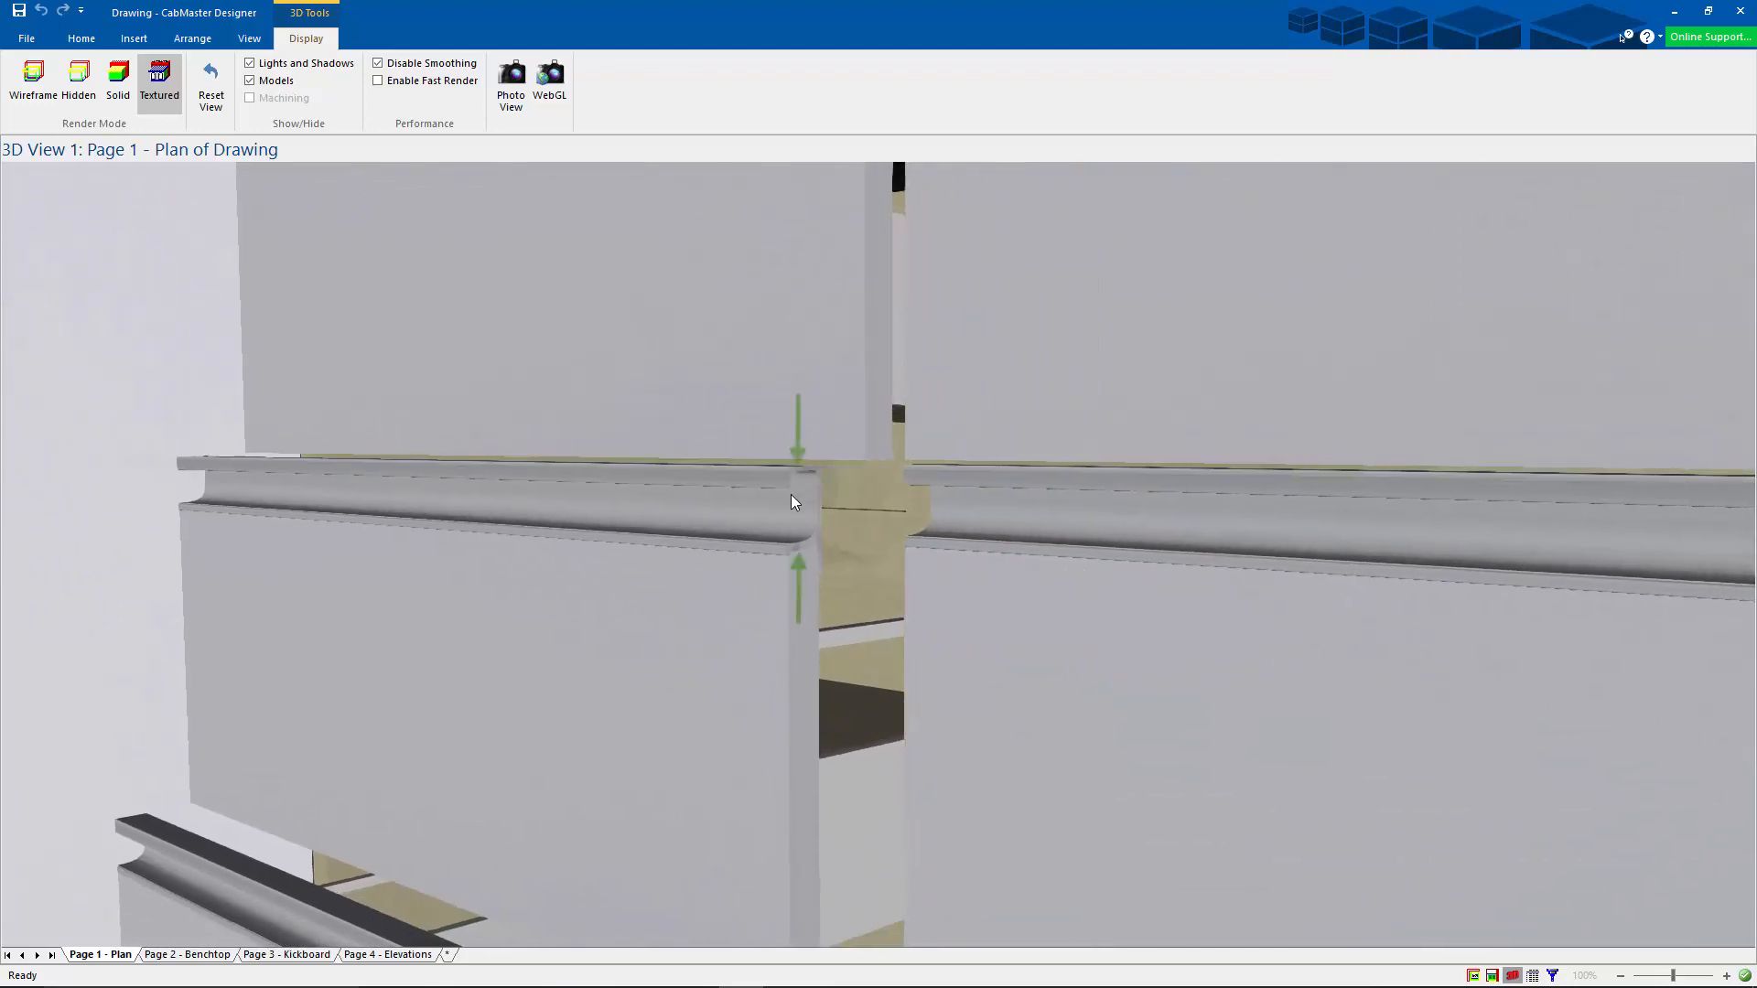
mouse_move(1000, 509)
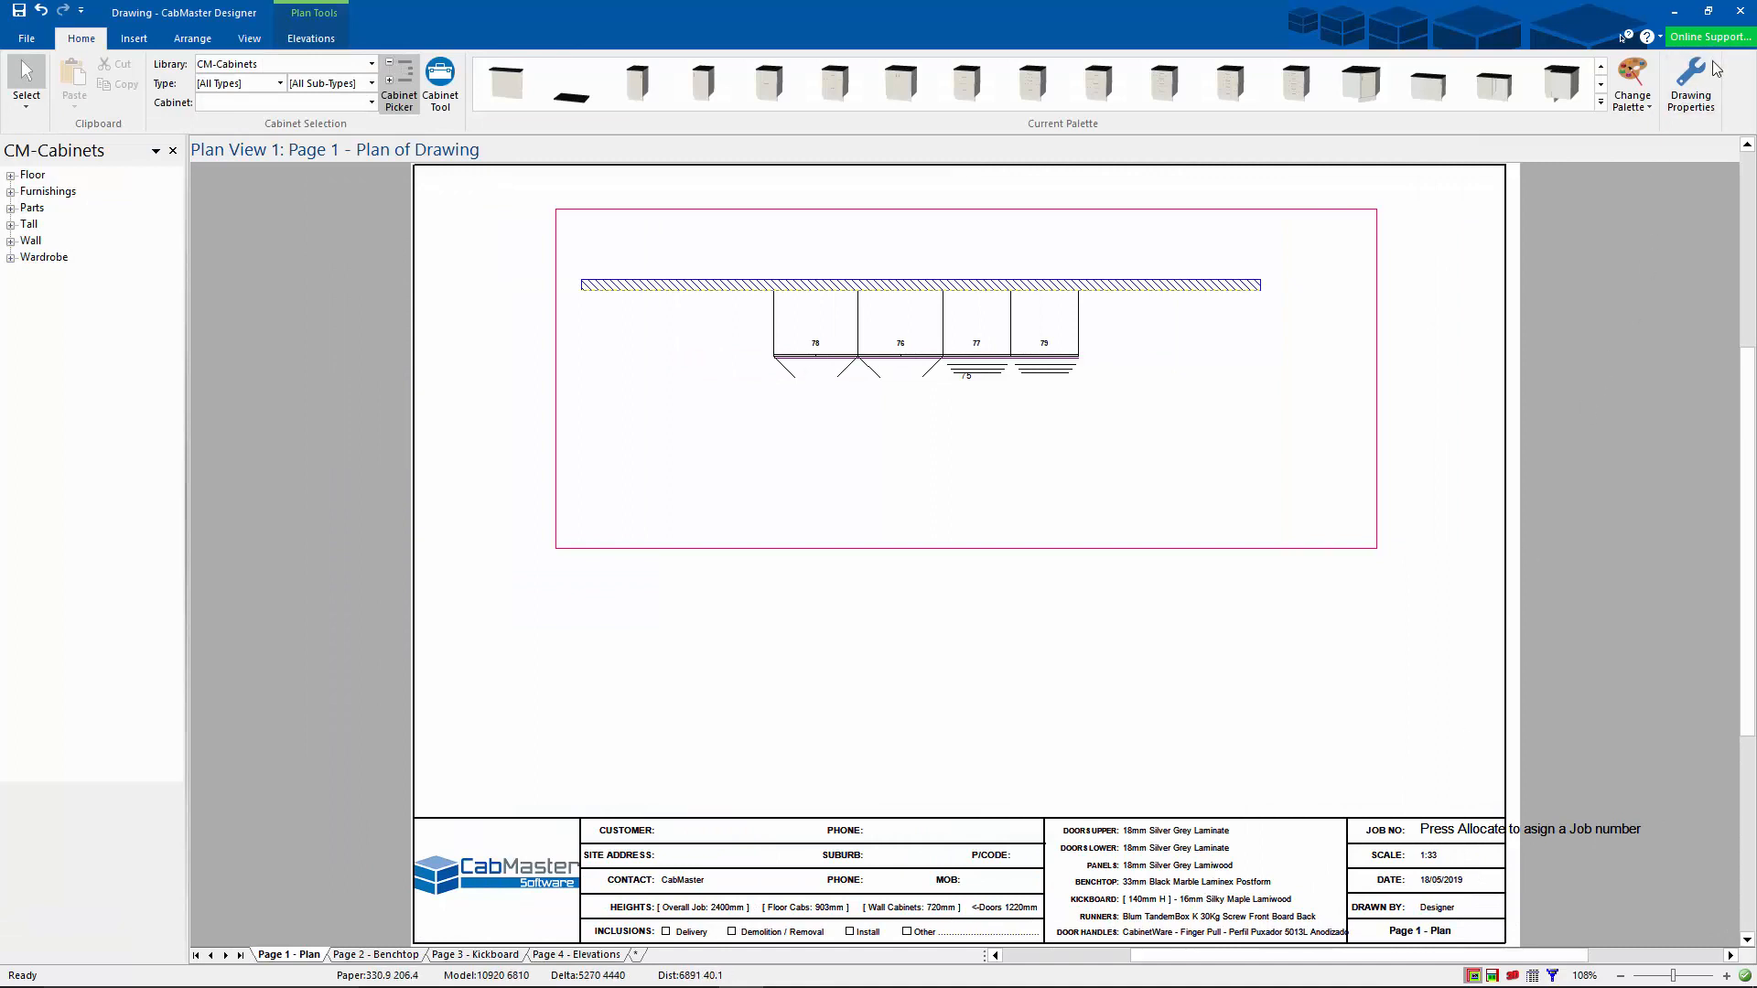
Step: Switch door and drawer handles back to All Square Handle 128mm in hardware setup
left_click(1689, 84)
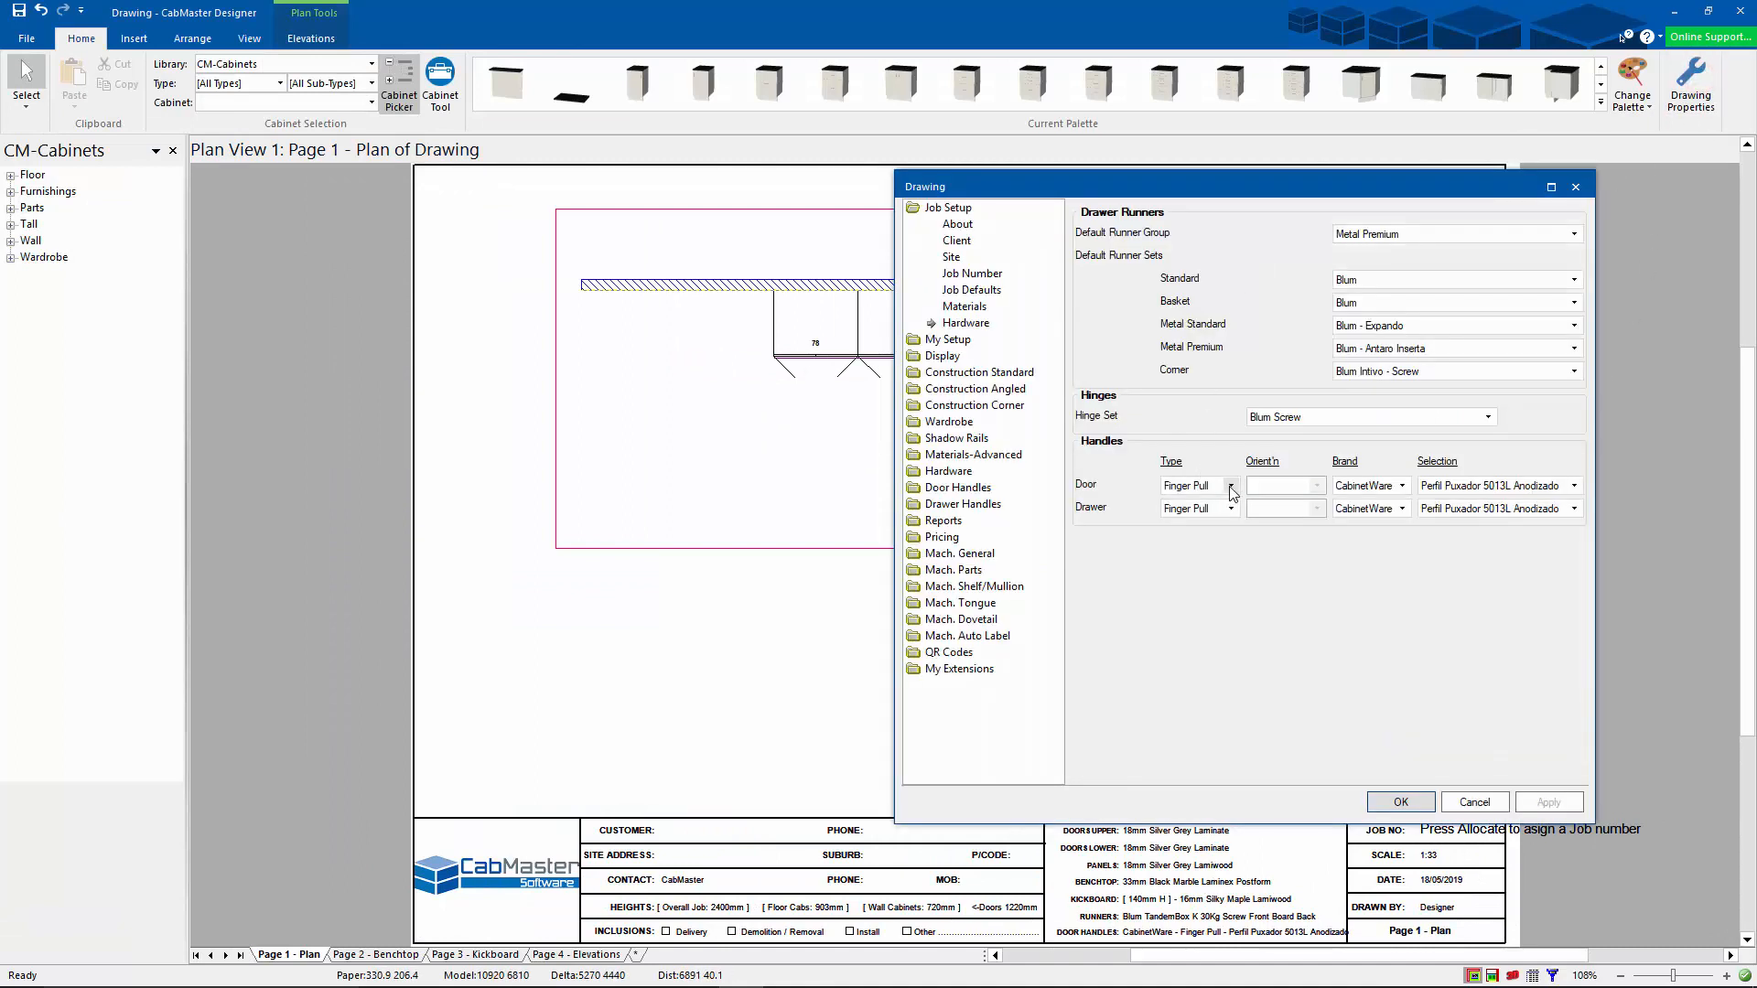
left_click(1193, 485)
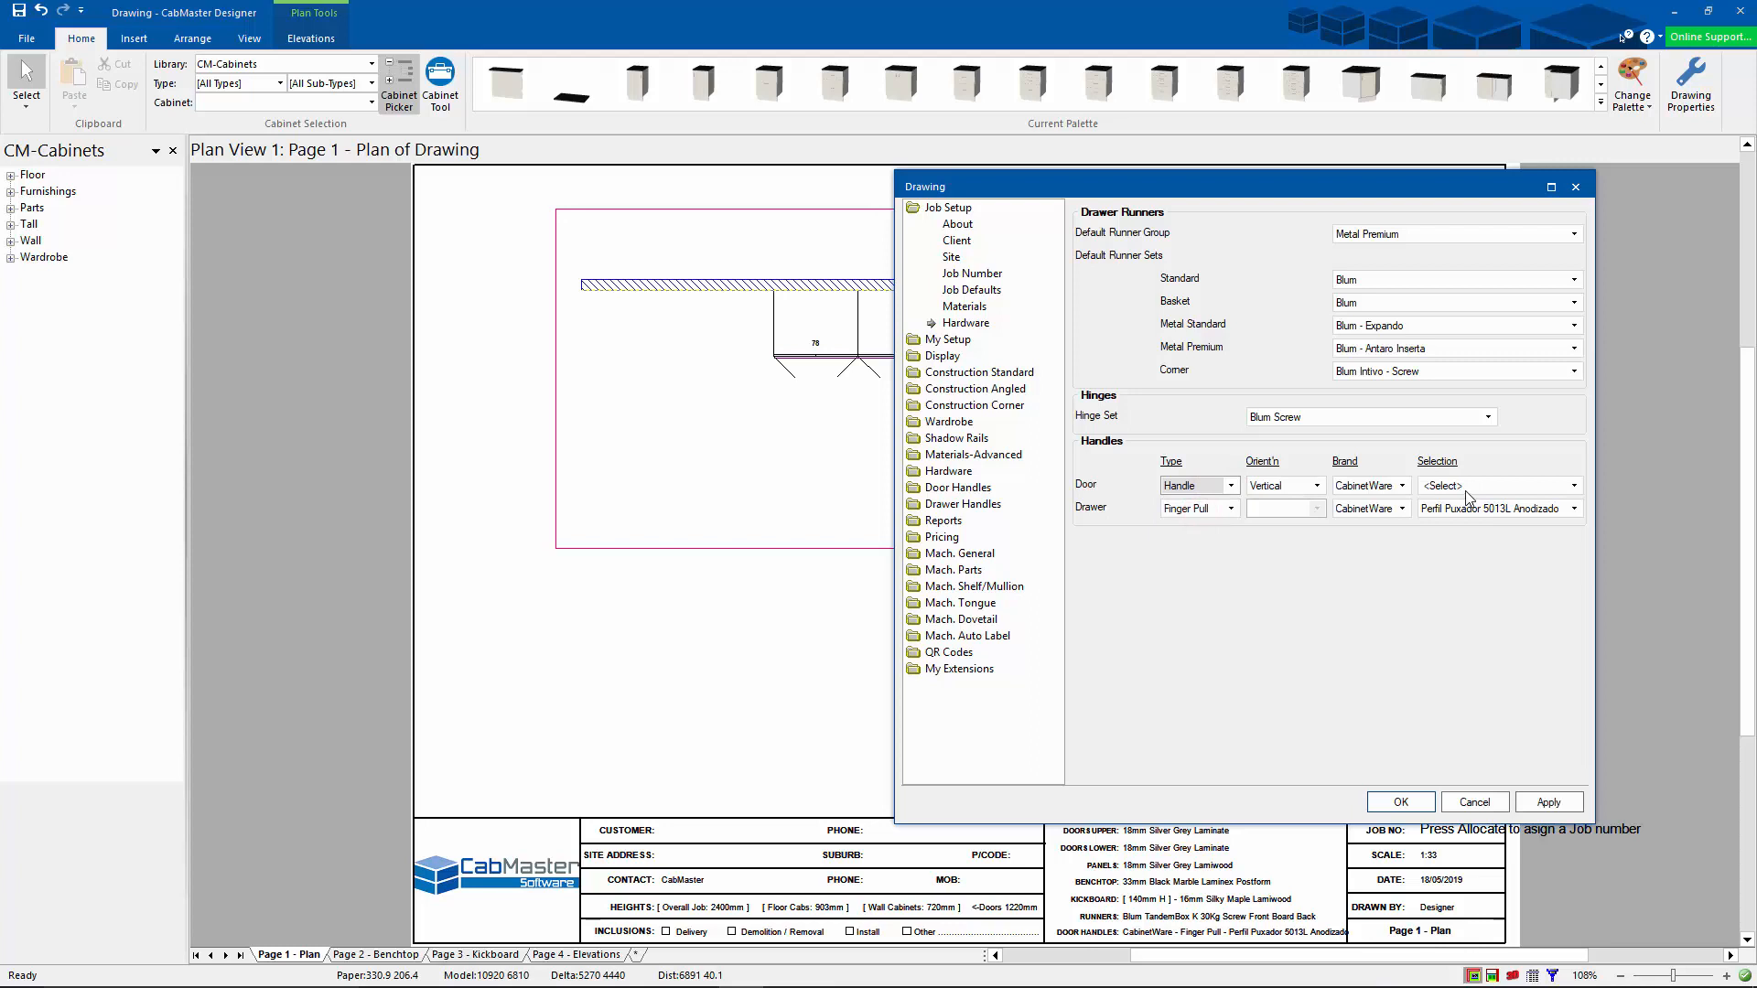
left_click(1497, 485)
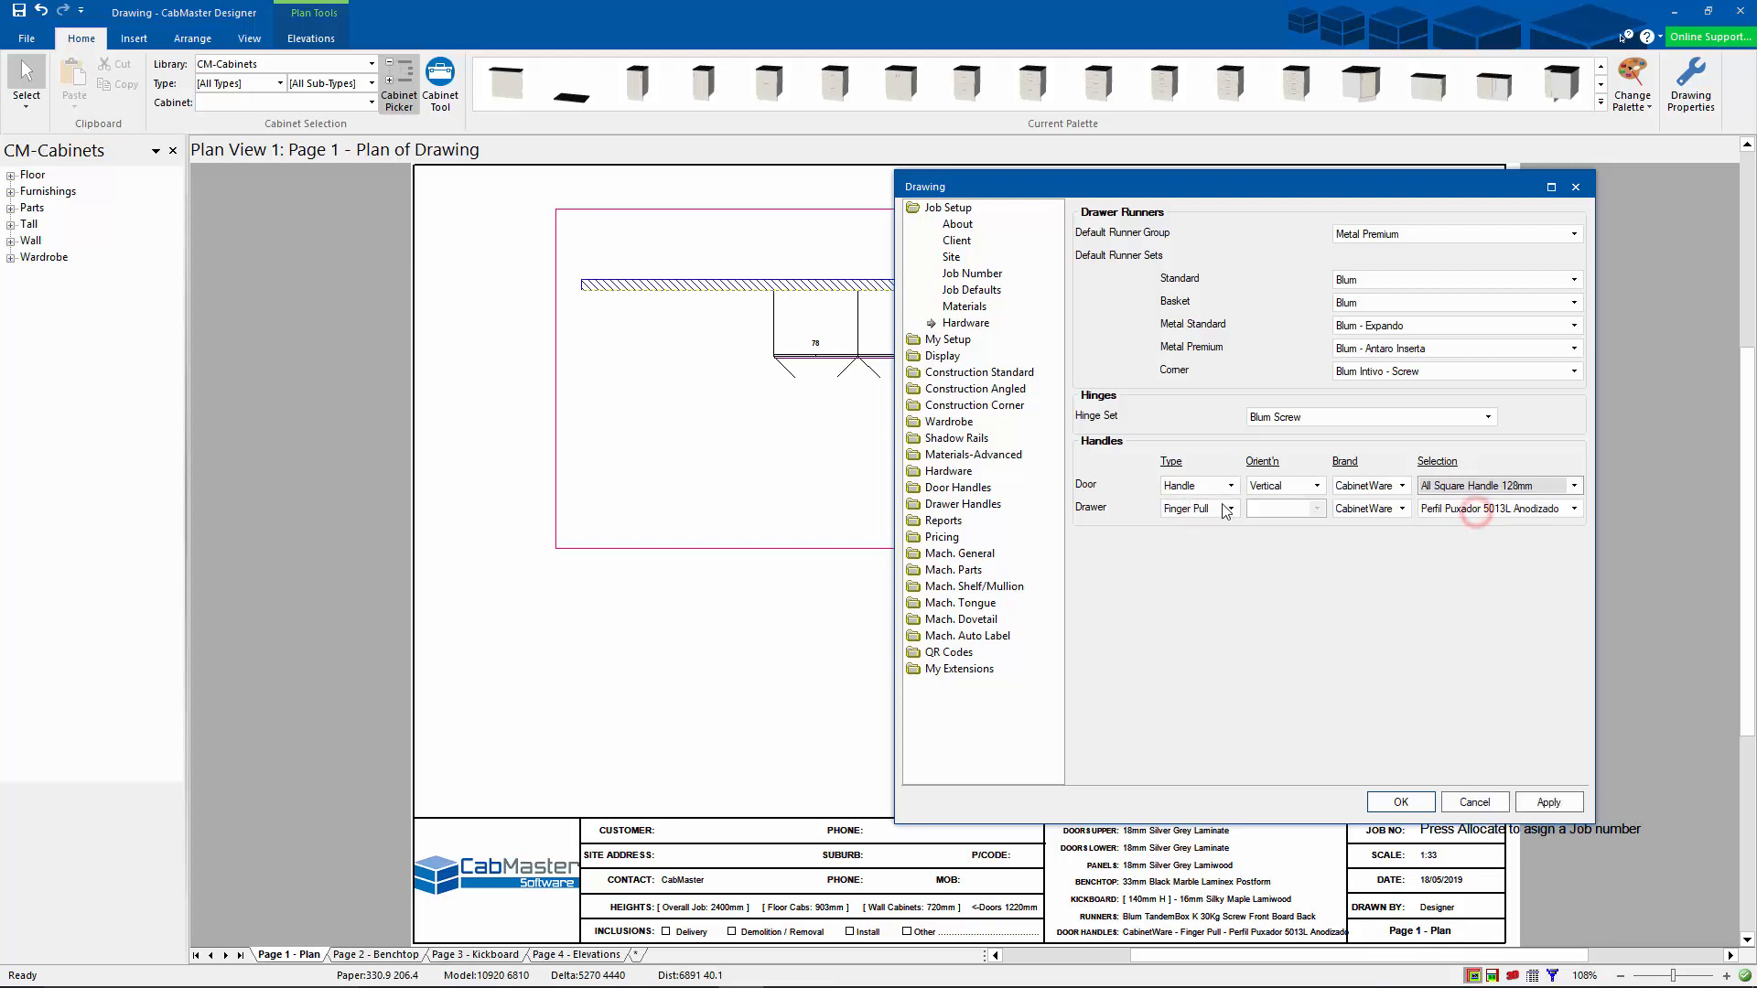
left_click(1193, 508)
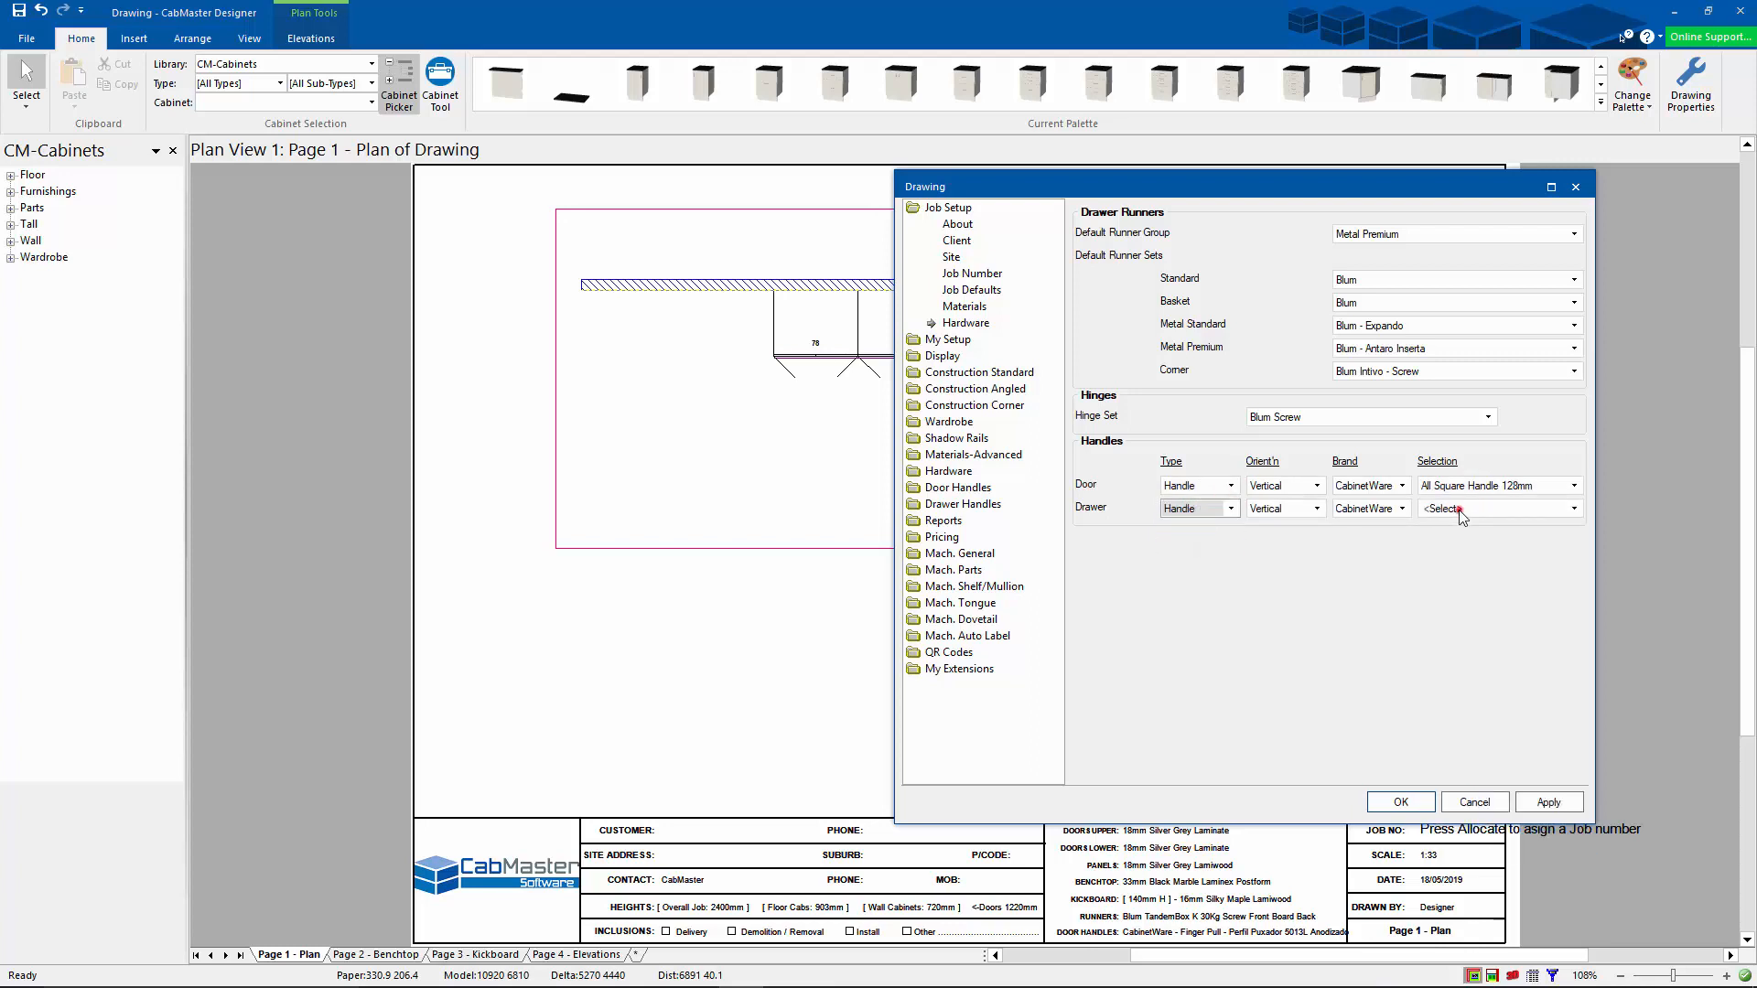
left_click(1496, 508)
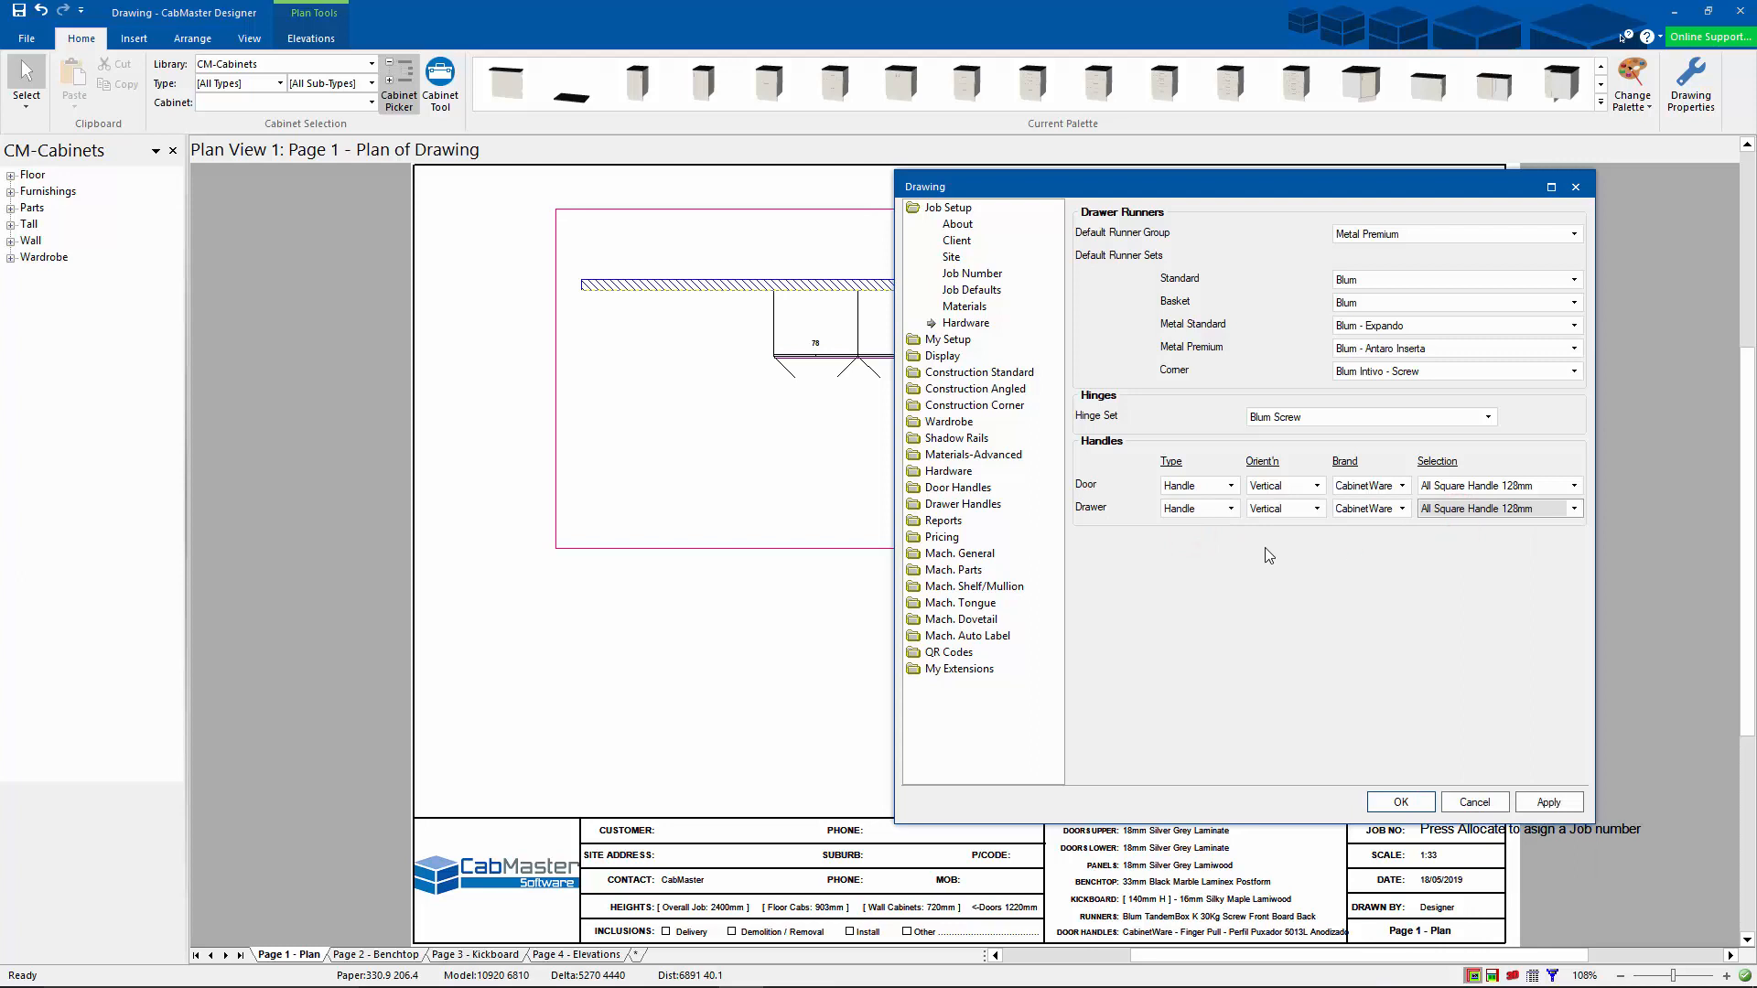
mouse_move(1057, 515)
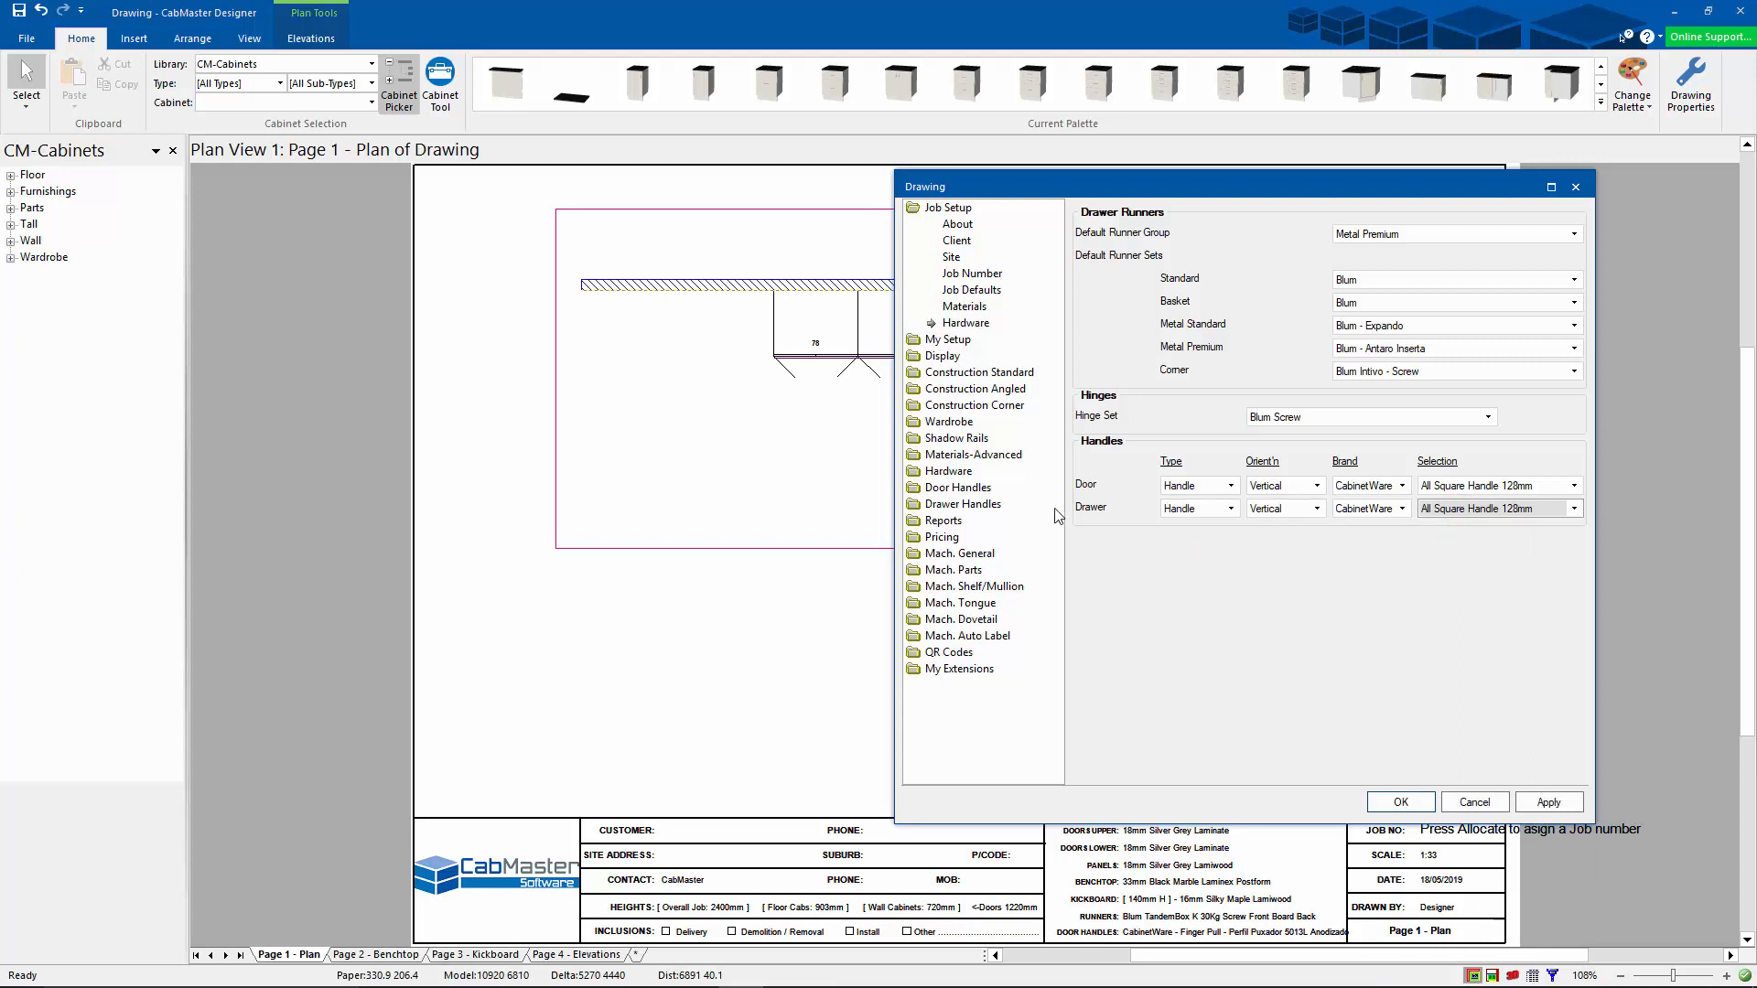
Step: Tick Remove Handles under door handle positioning, include shadow rails, and apply the setup
left_click(968, 421)
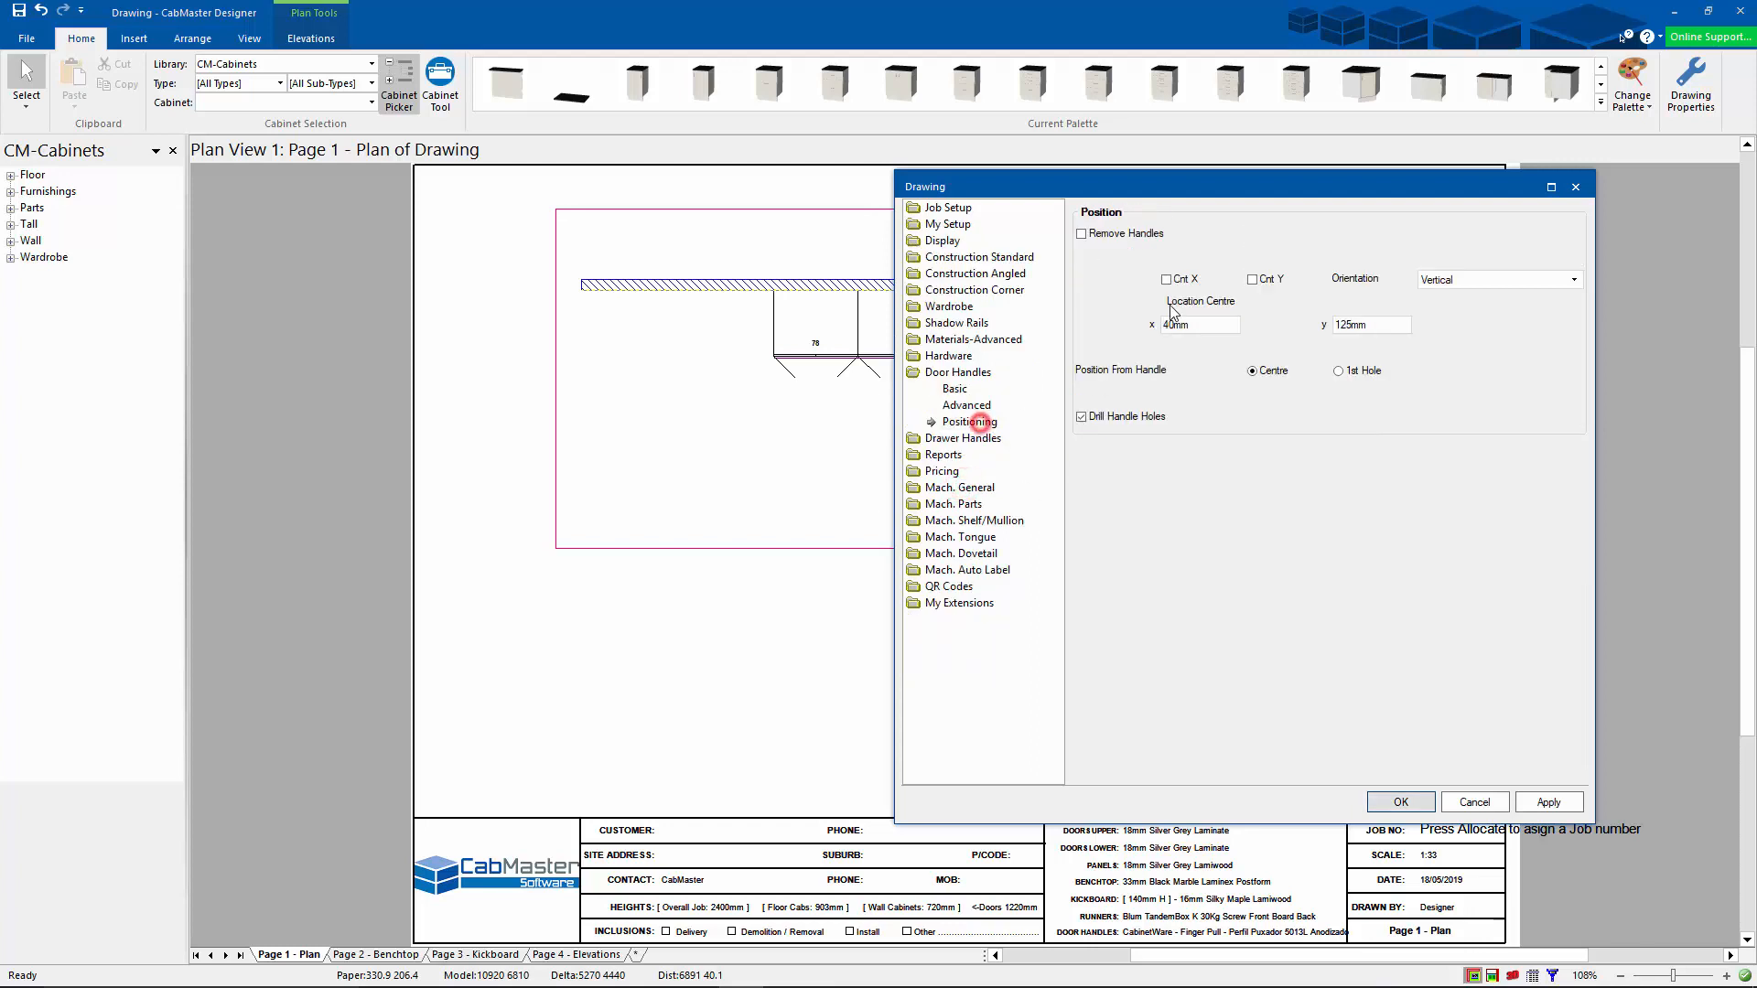
left_click(1082, 233)
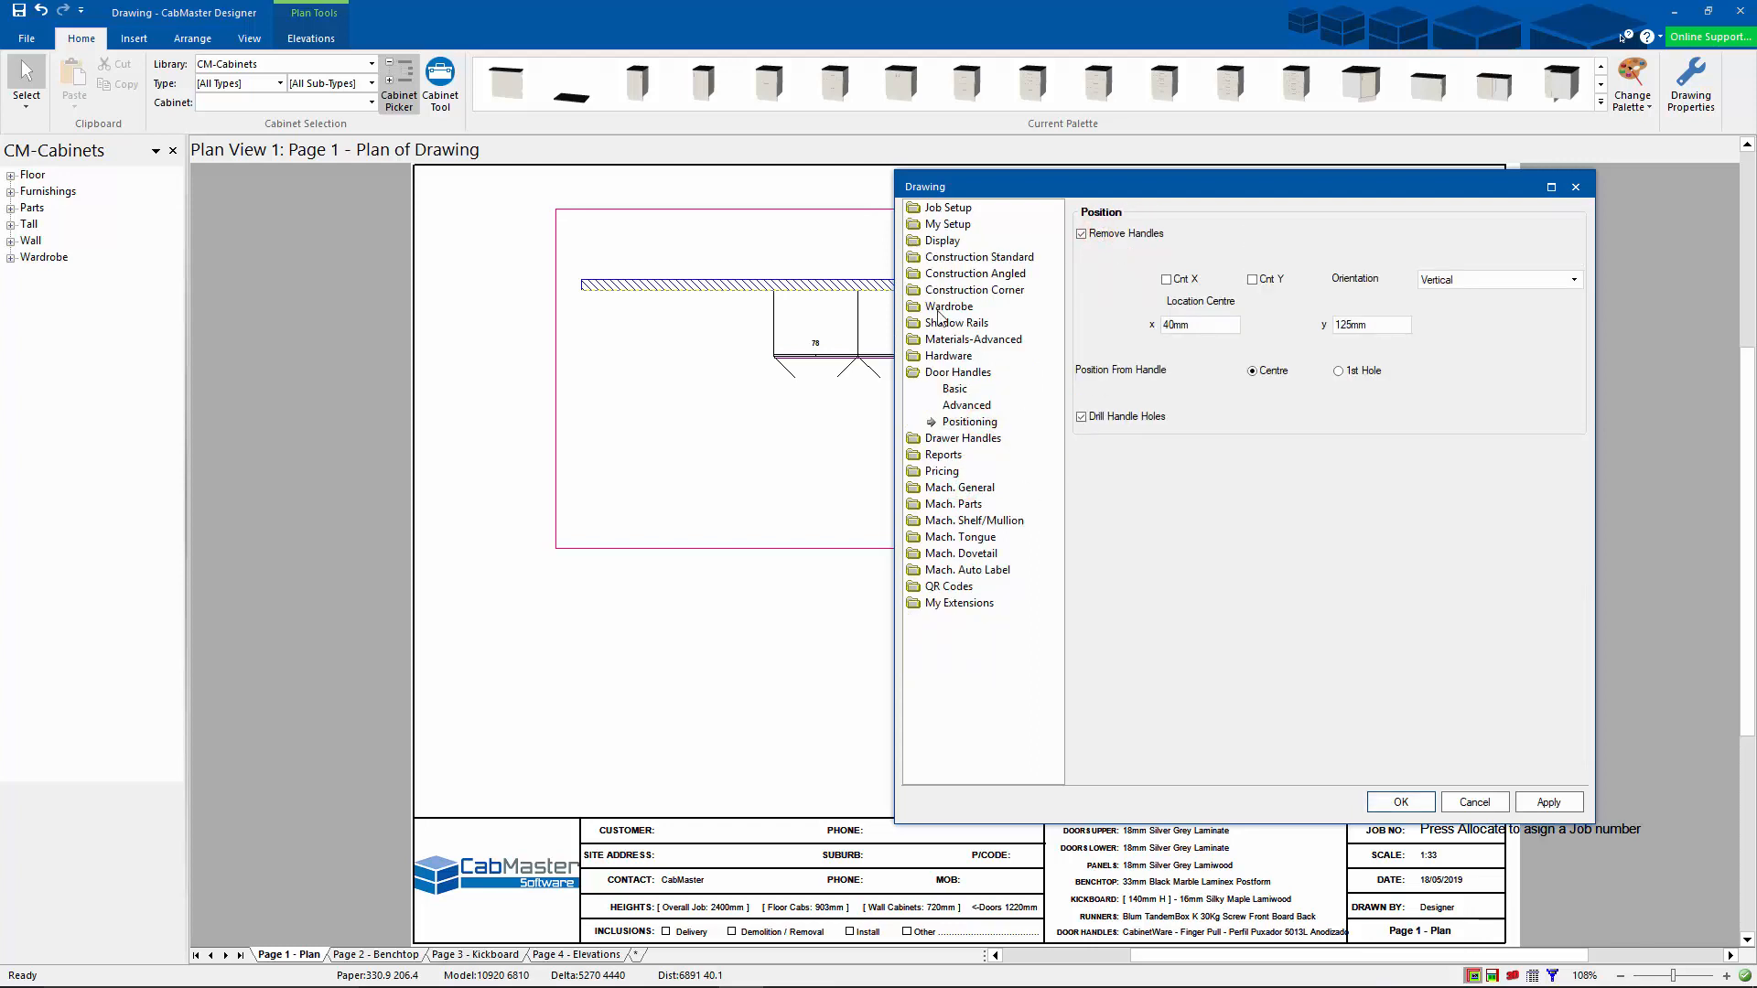
left_click(950, 323)
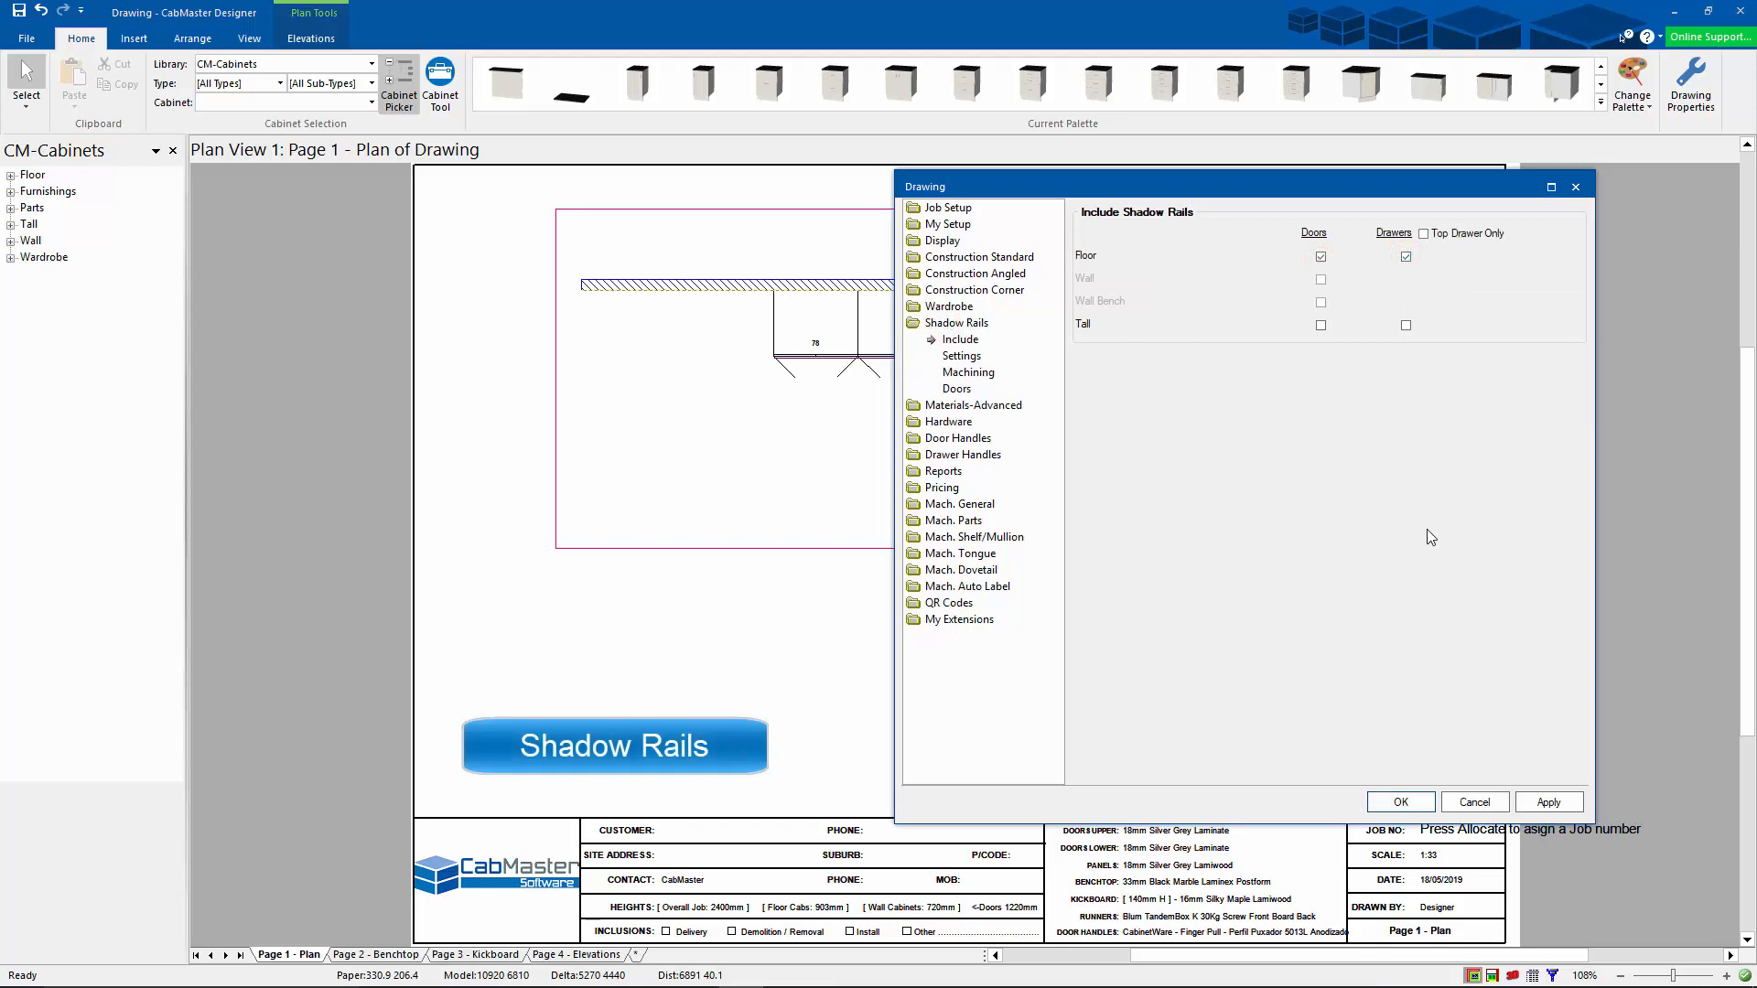
left_click(1399, 801)
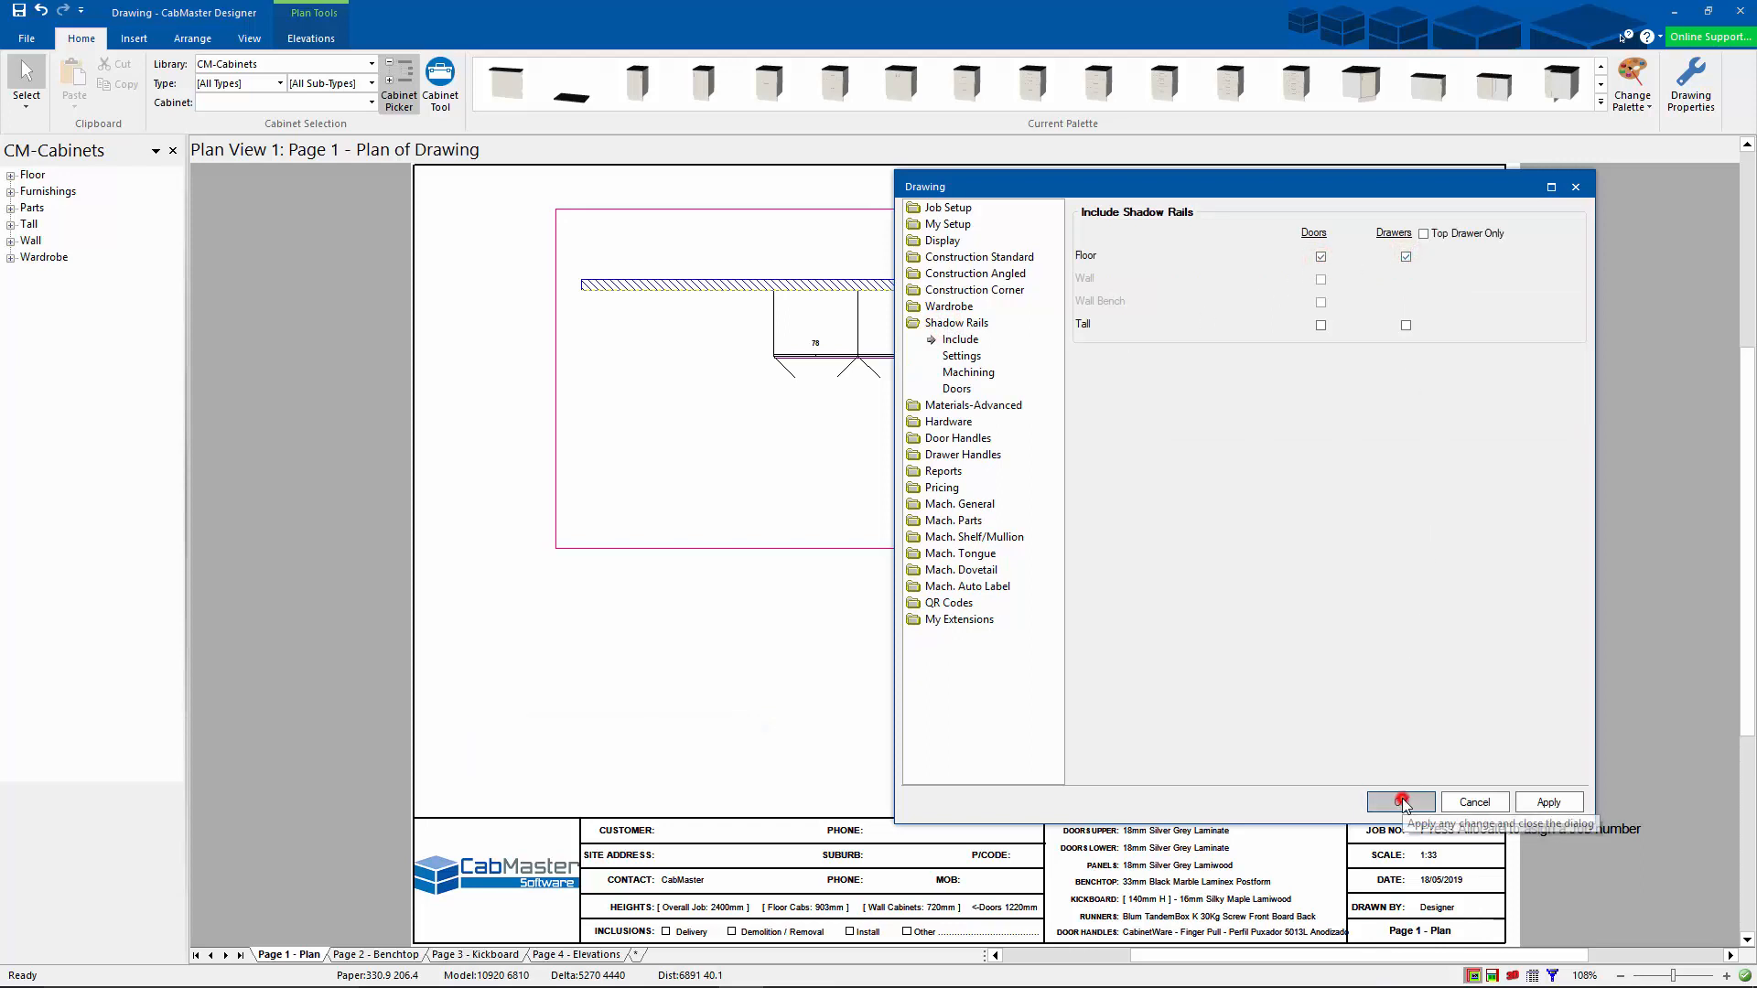
left_click(1399, 802)
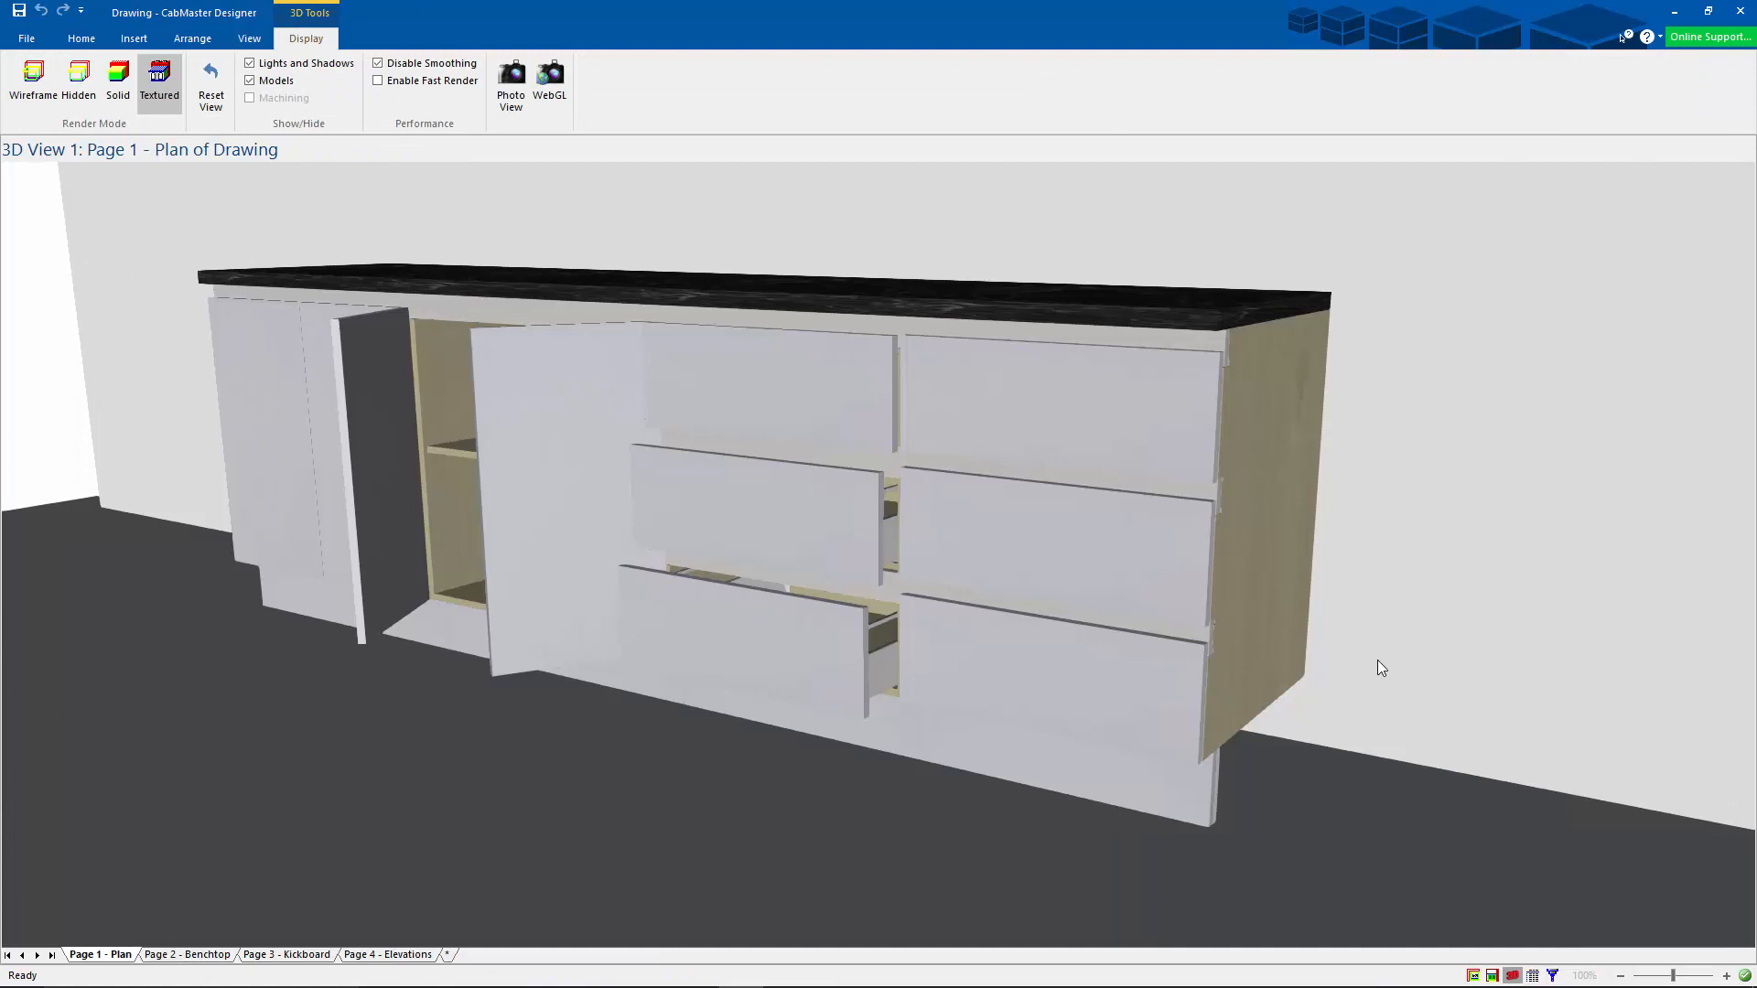
mouse_move(1180, 610)
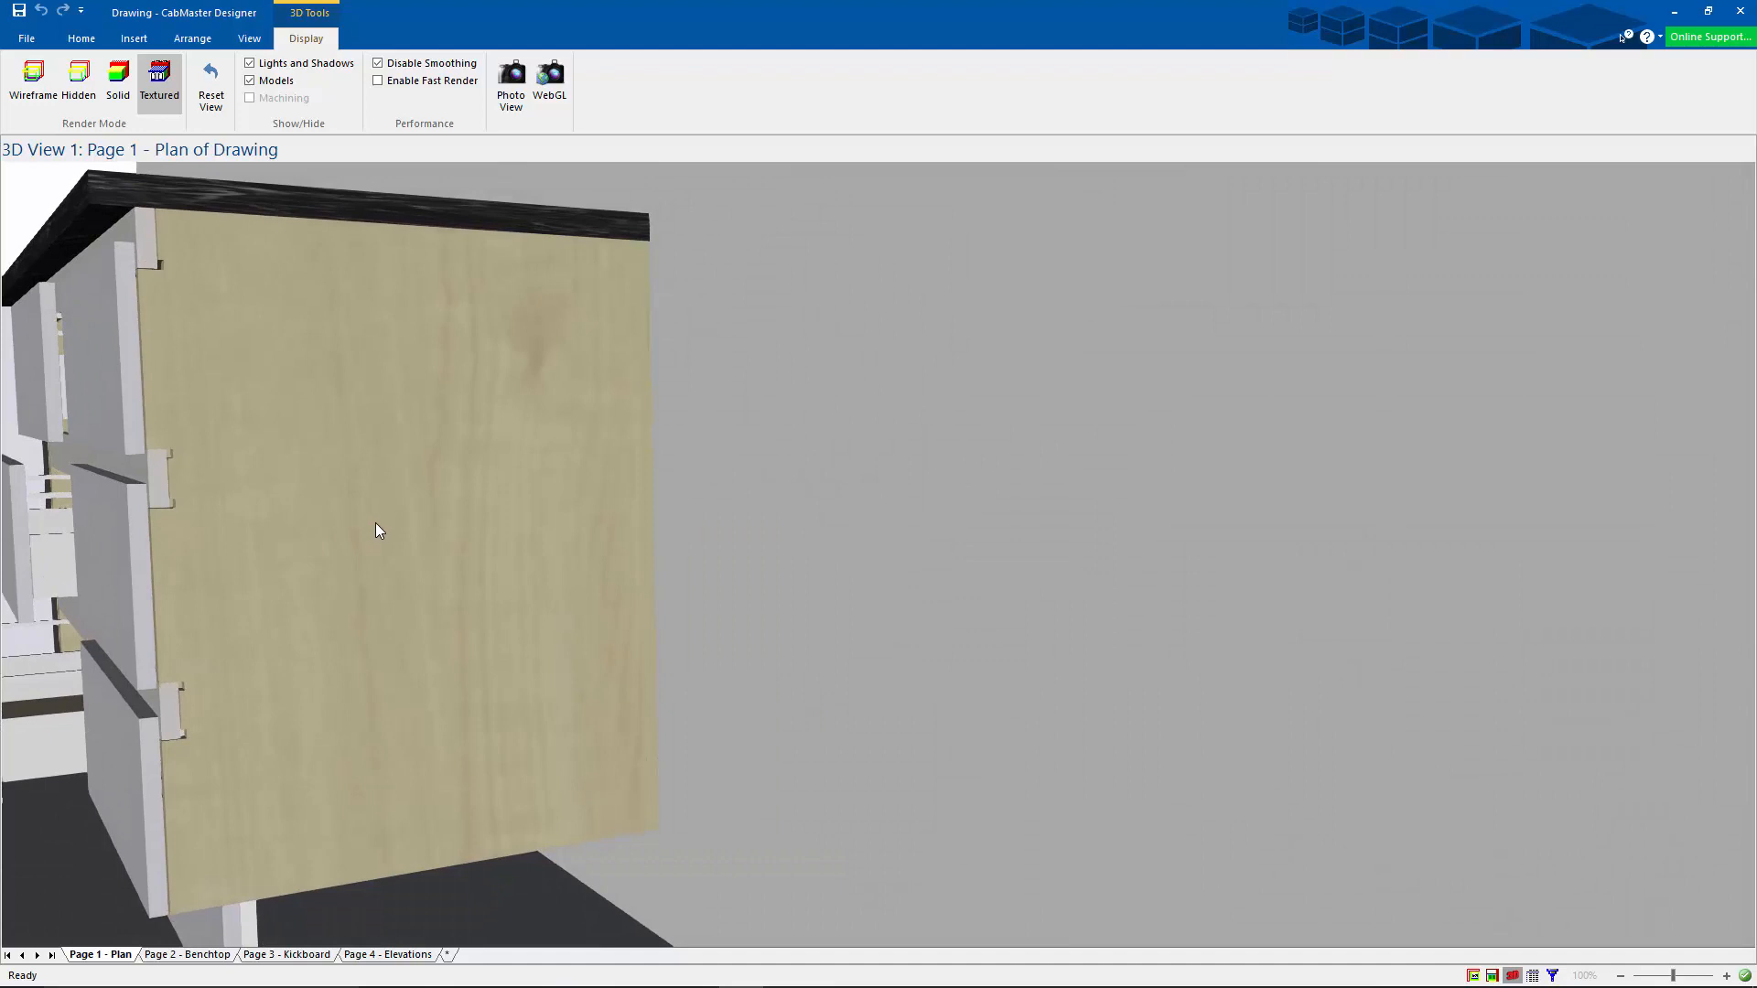
mouse_move(1242, 459)
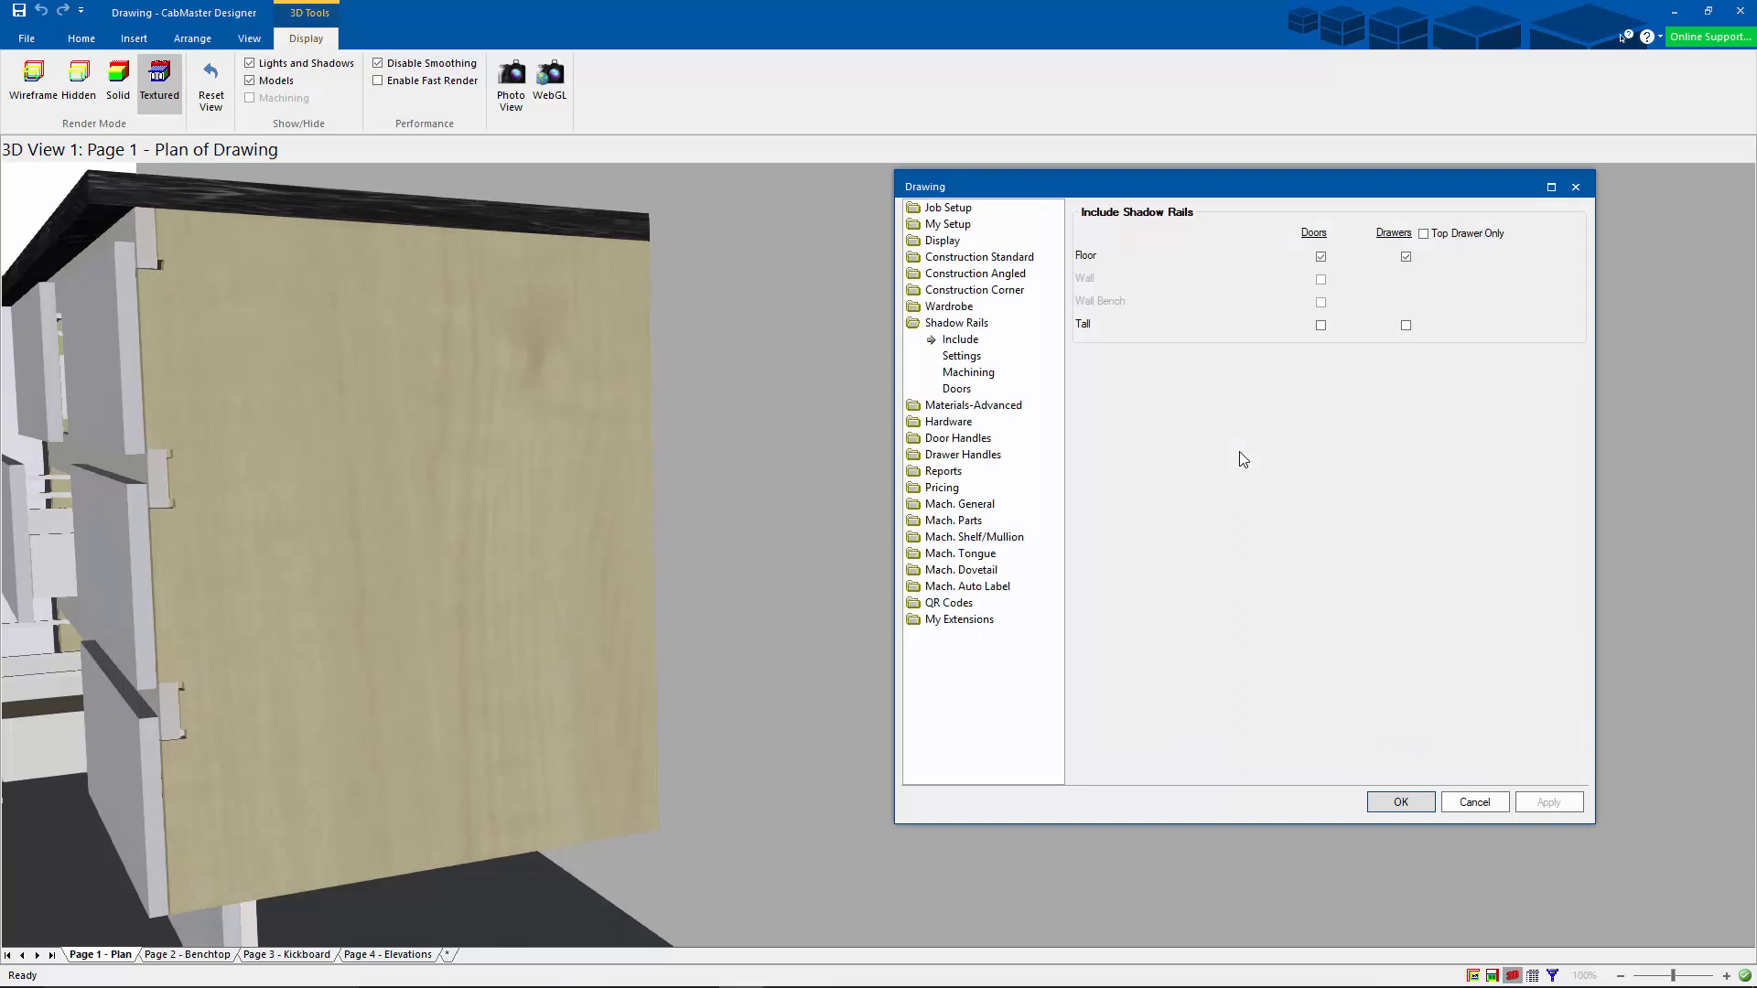
Step: Review the shadow rail settings: on-edge orientation, 60mm height, 0mm set back, material and overlaps
left_click(960, 355)
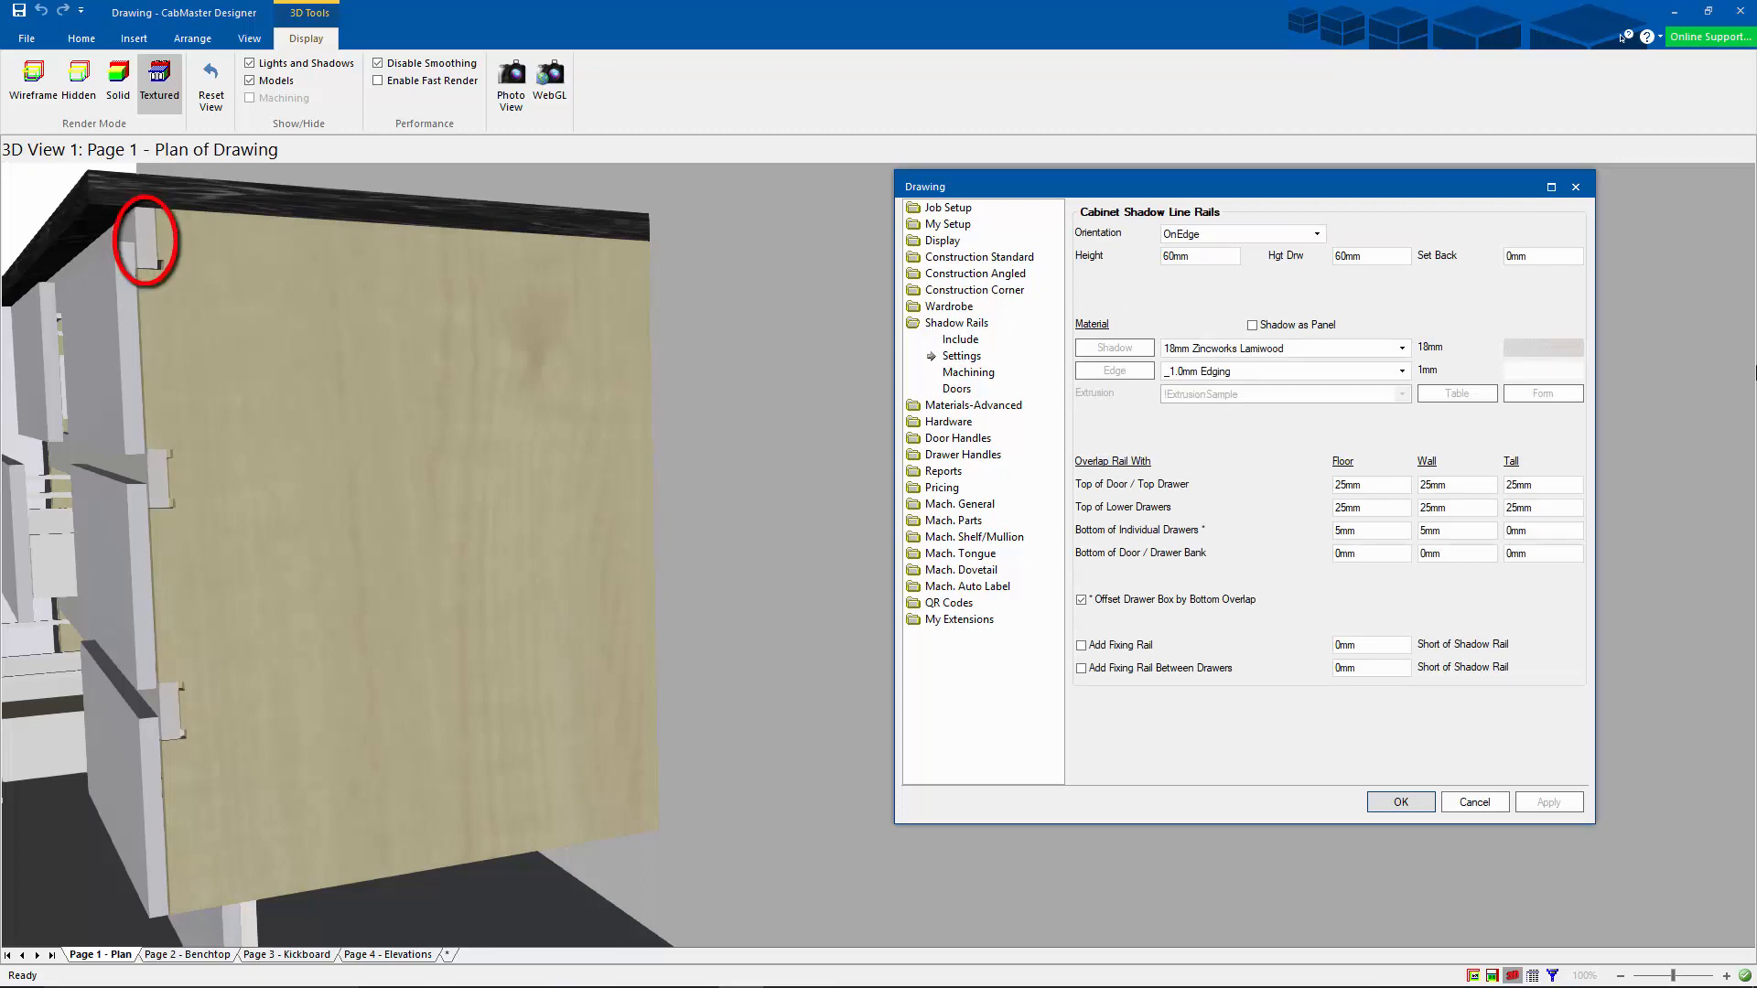
left_click(1198, 256)
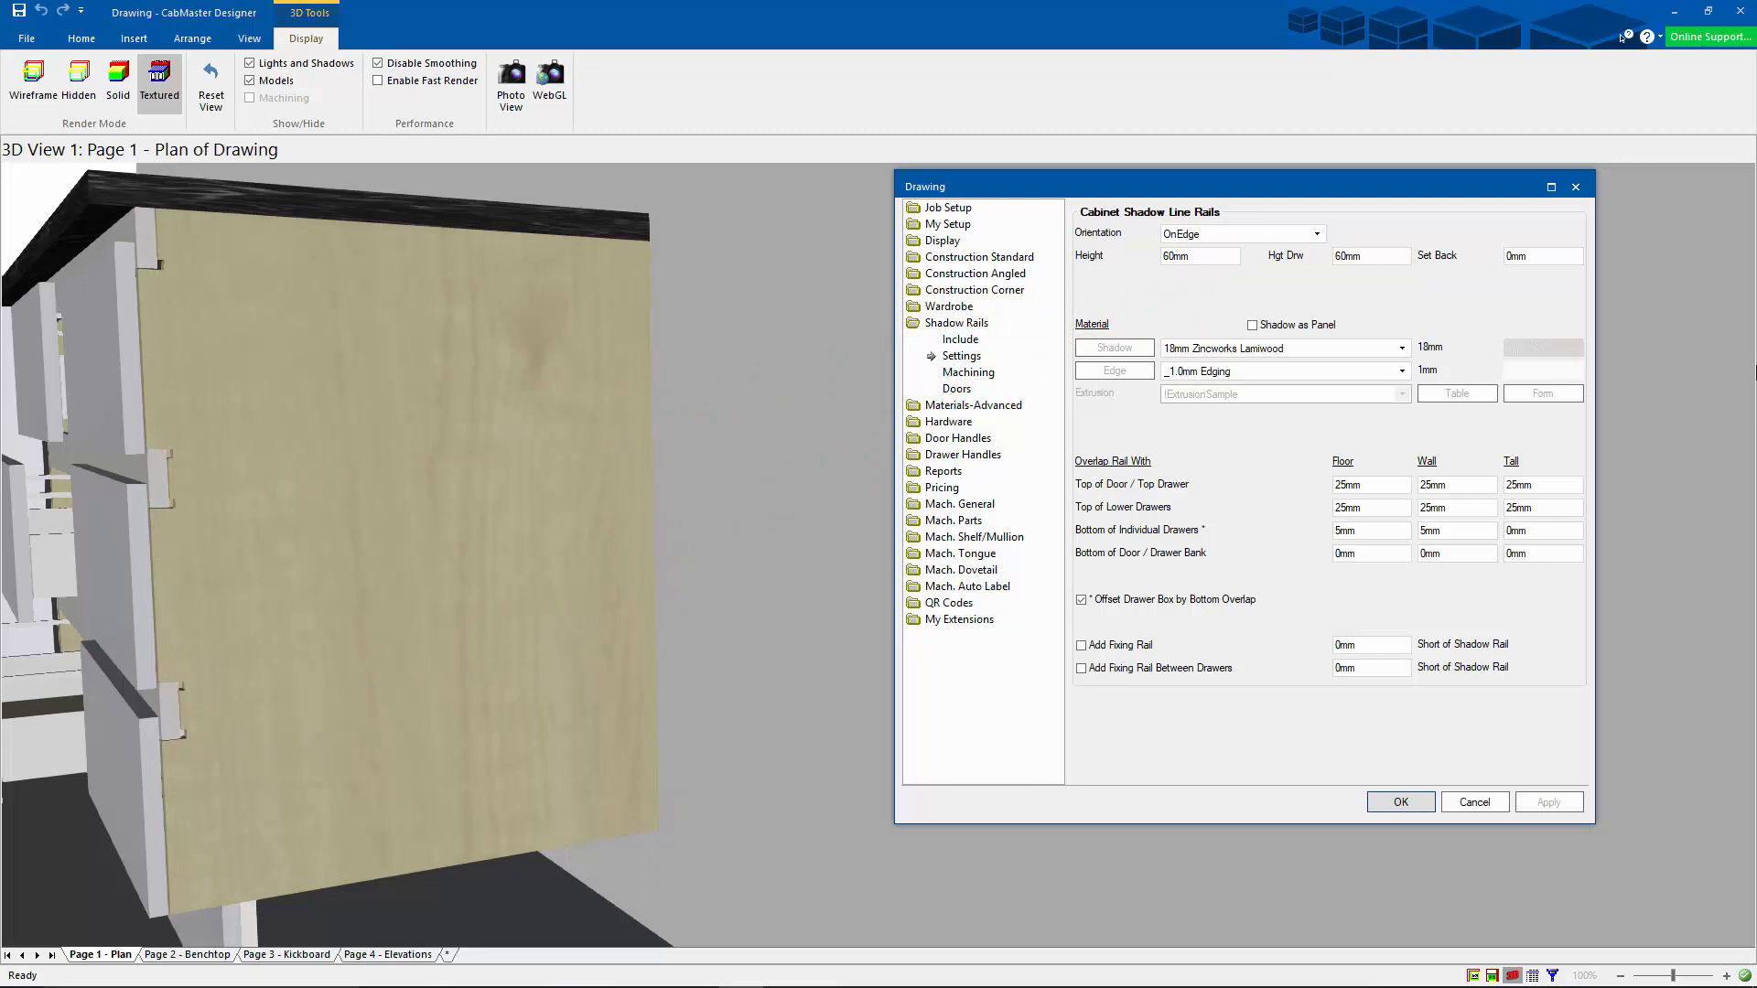
left_click(1544, 256)
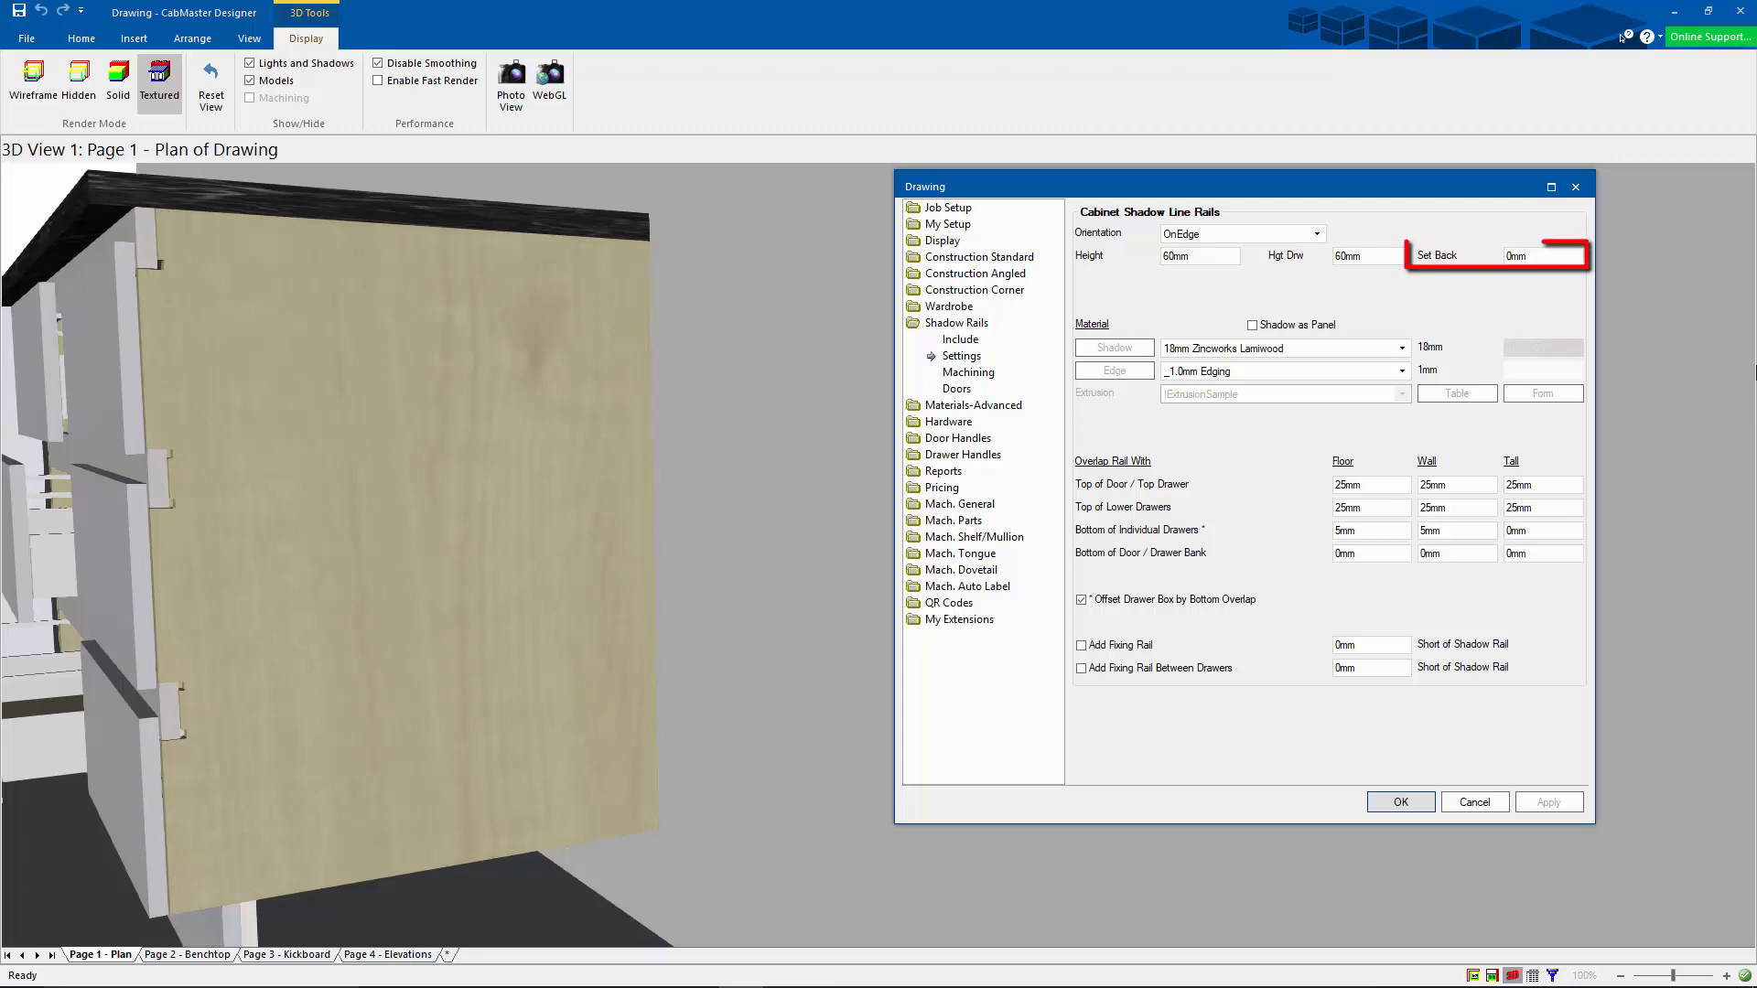